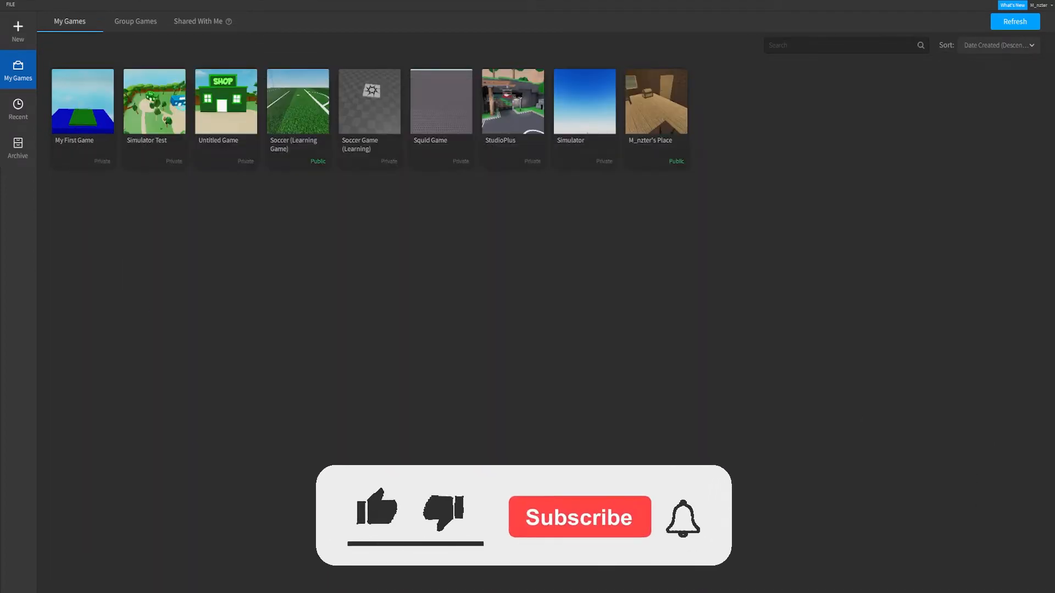
Step: Open My First Game for editing from the Roblox Studio start page
click(577, 517)
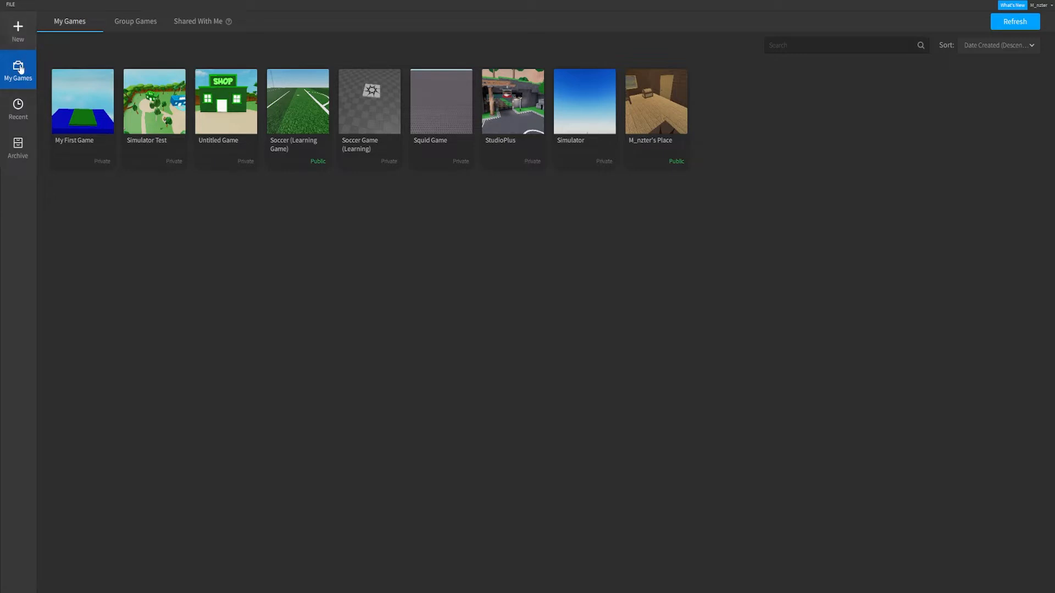
click(18, 69)
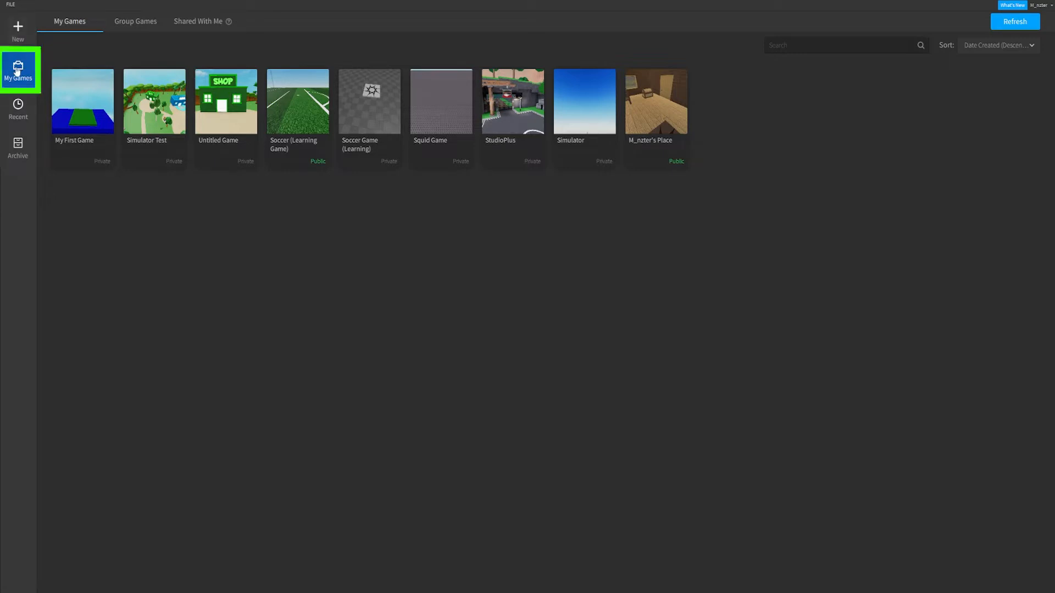
mouse_move(82, 102)
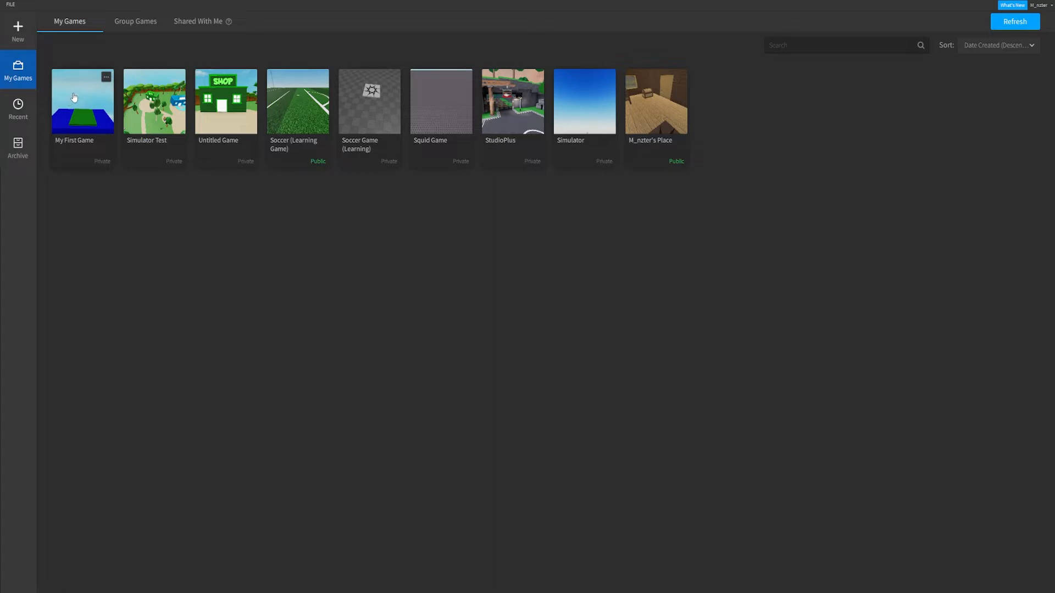
double_click(82, 101)
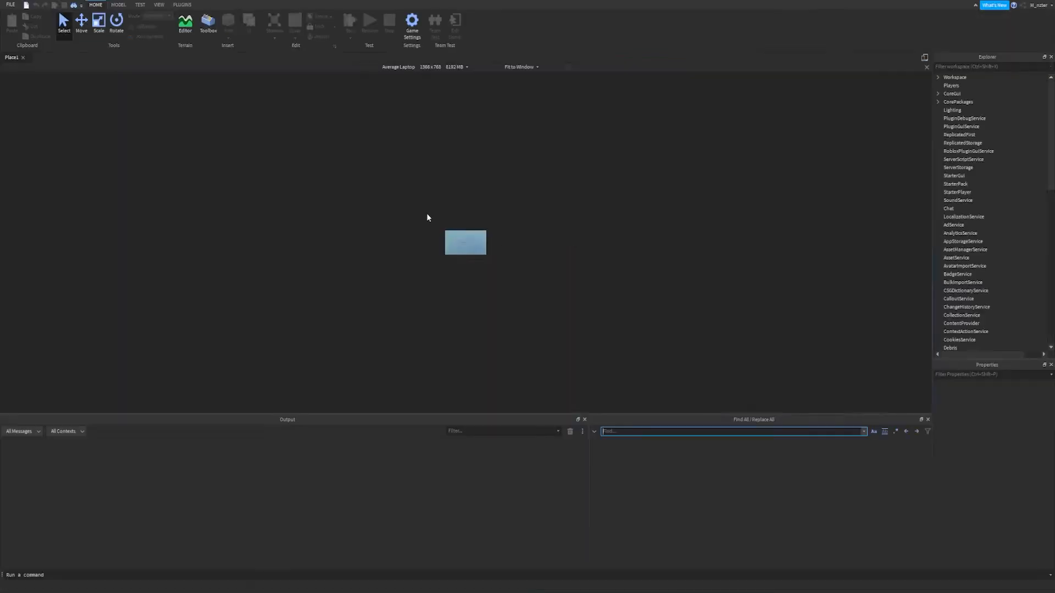
Step: Show the Toolbox asset panel through the panel visibility options
click(207, 25)
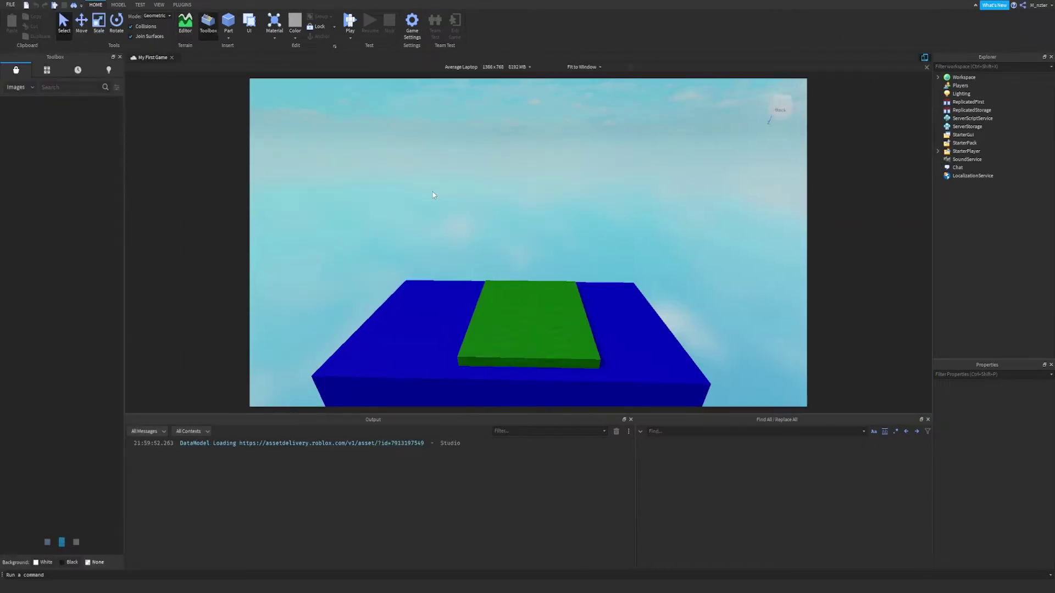
click(71, 87)
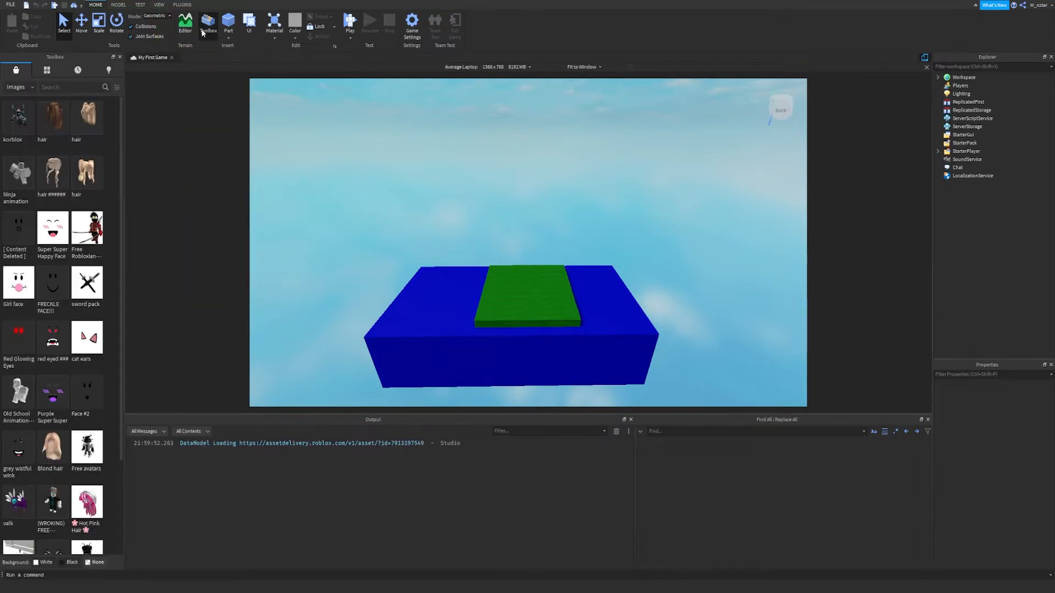
click(160, 5)
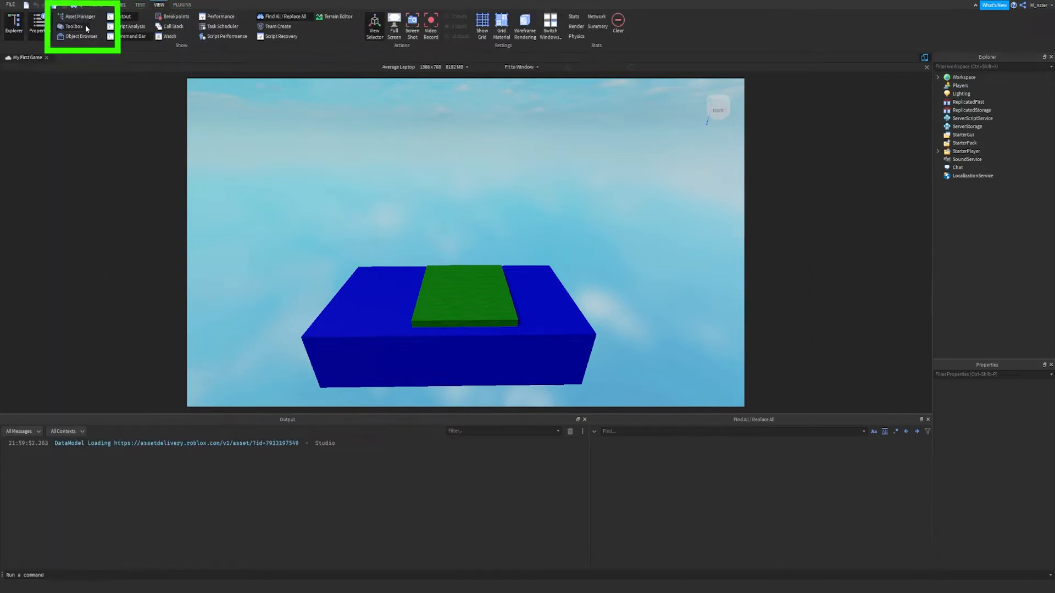
click(72, 26)
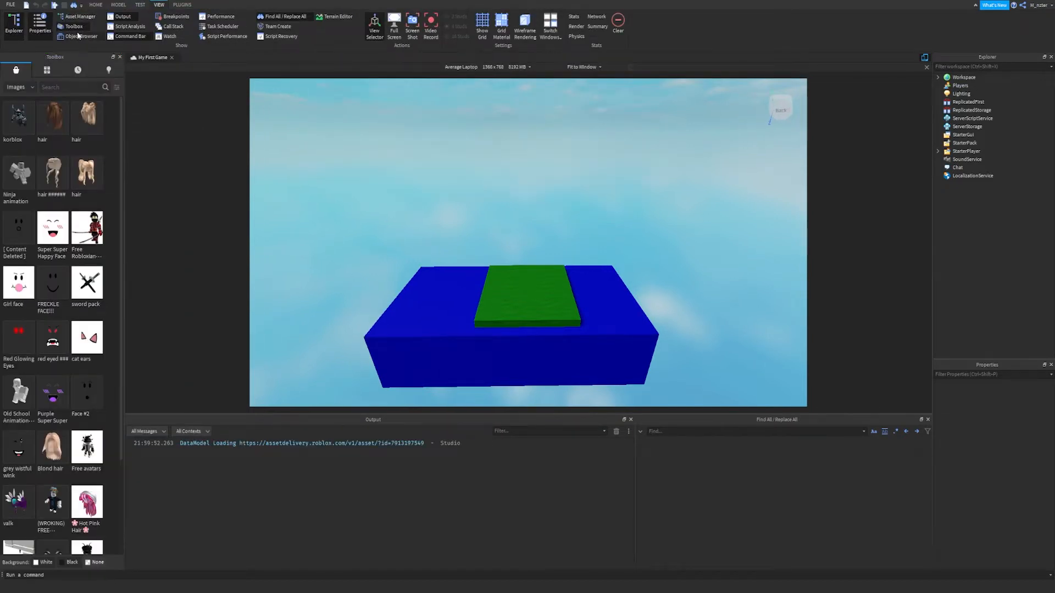
Step: Browse the Toolbox Inventory, Recent and Creations tabs, then return to Marketplace models
click(15, 70)
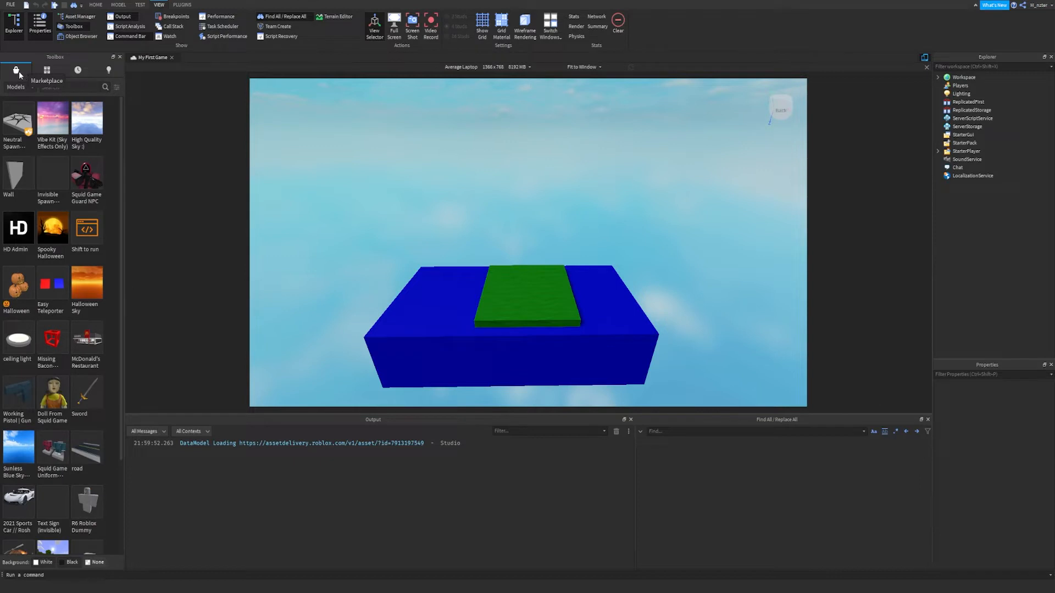
click(16, 87)
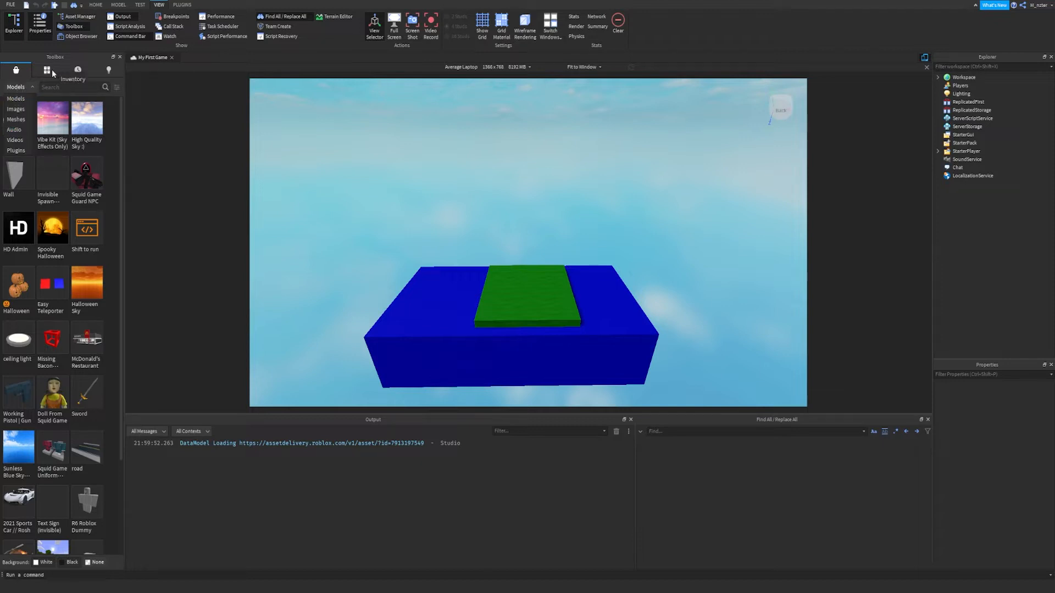
click(48, 70)
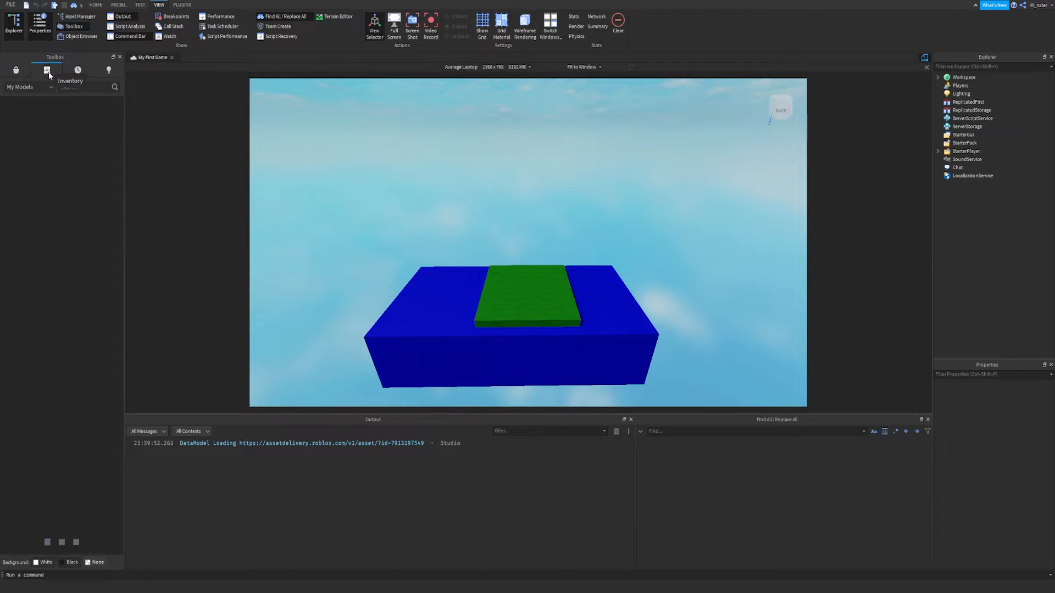
click(46, 70)
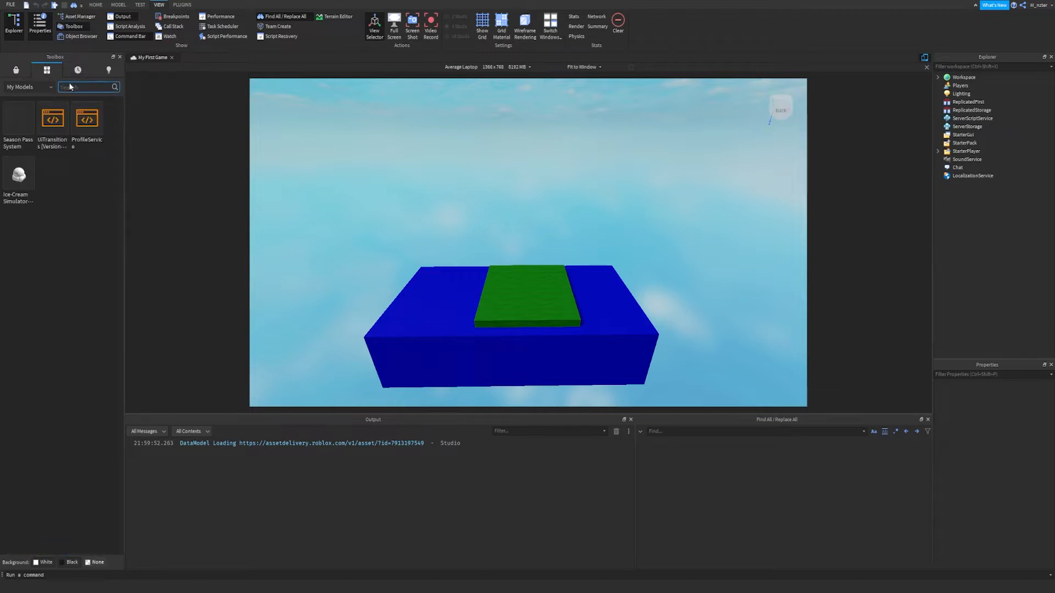
click(77, 70)
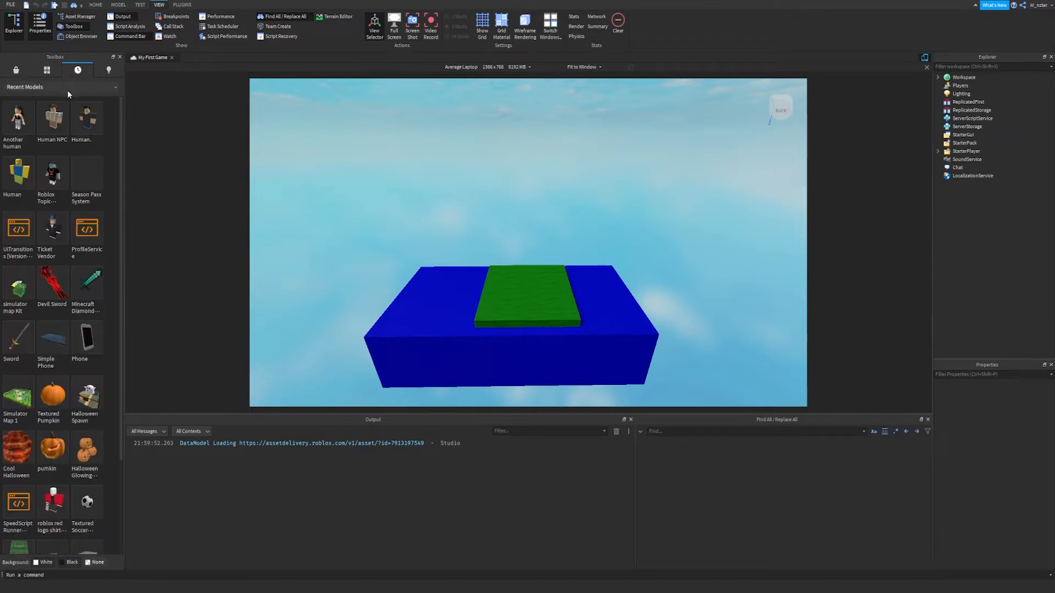
mouse_move(87, 121)
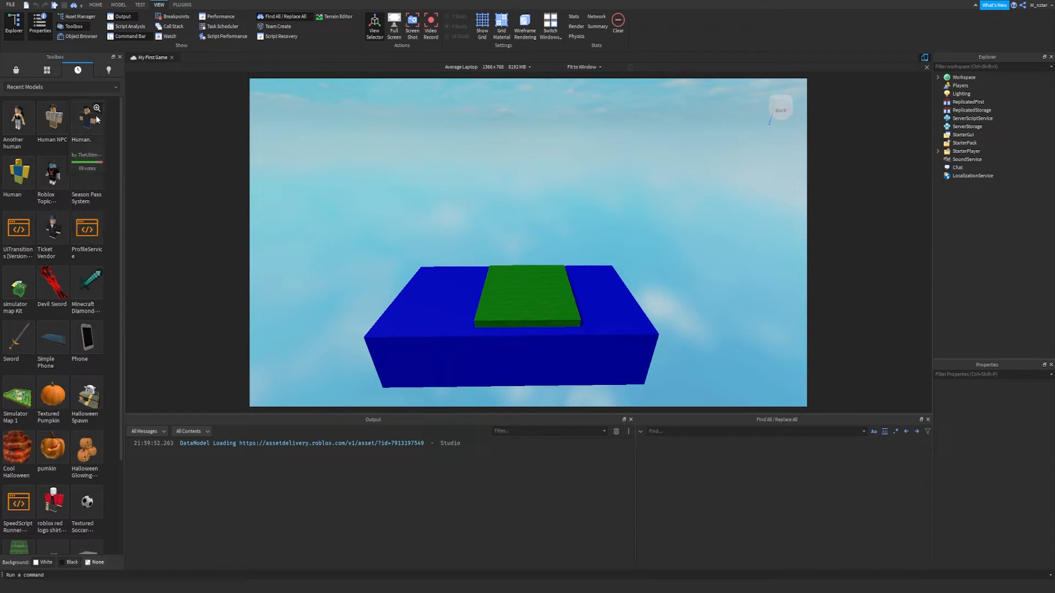
click(108, 70)
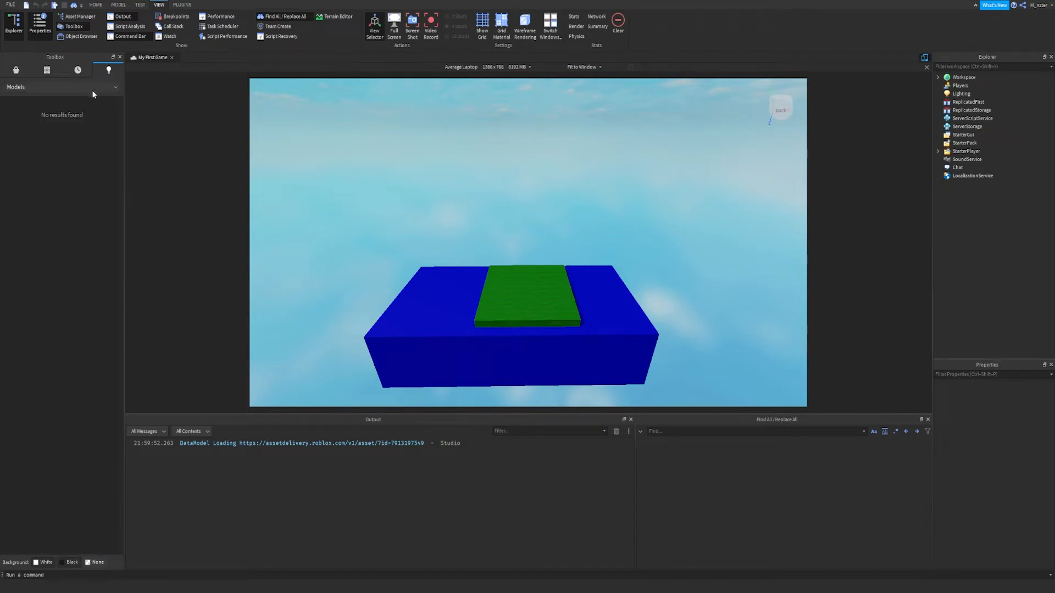
click(15, 70)
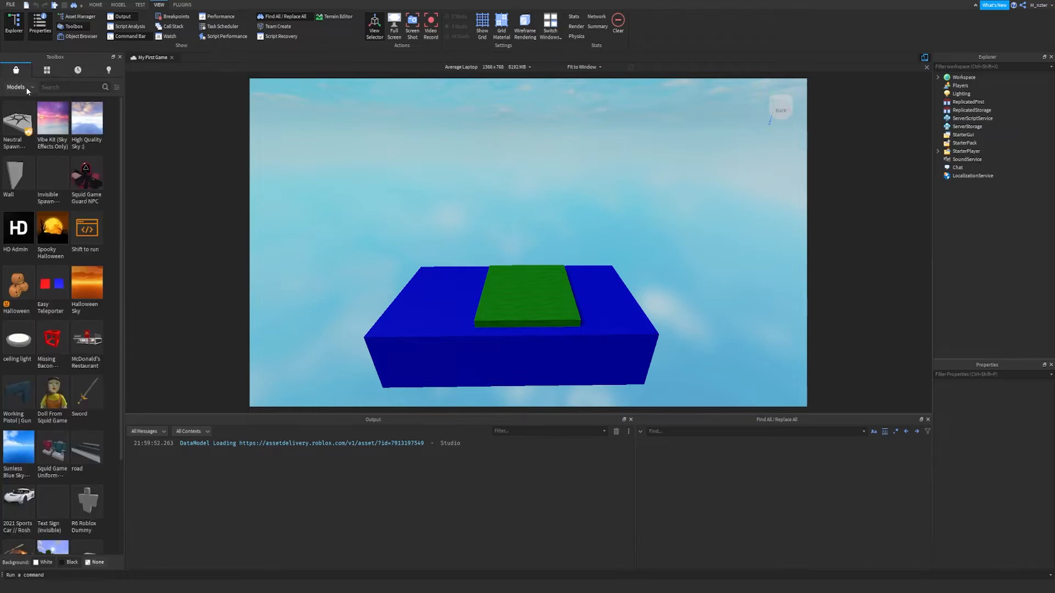
click(20, 87)
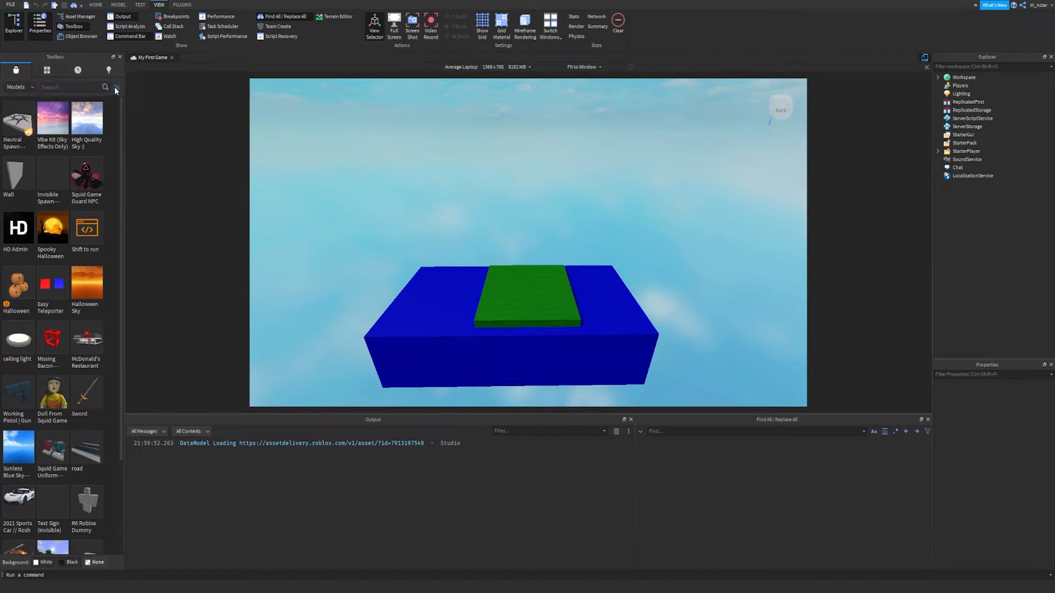
click(116, 88)
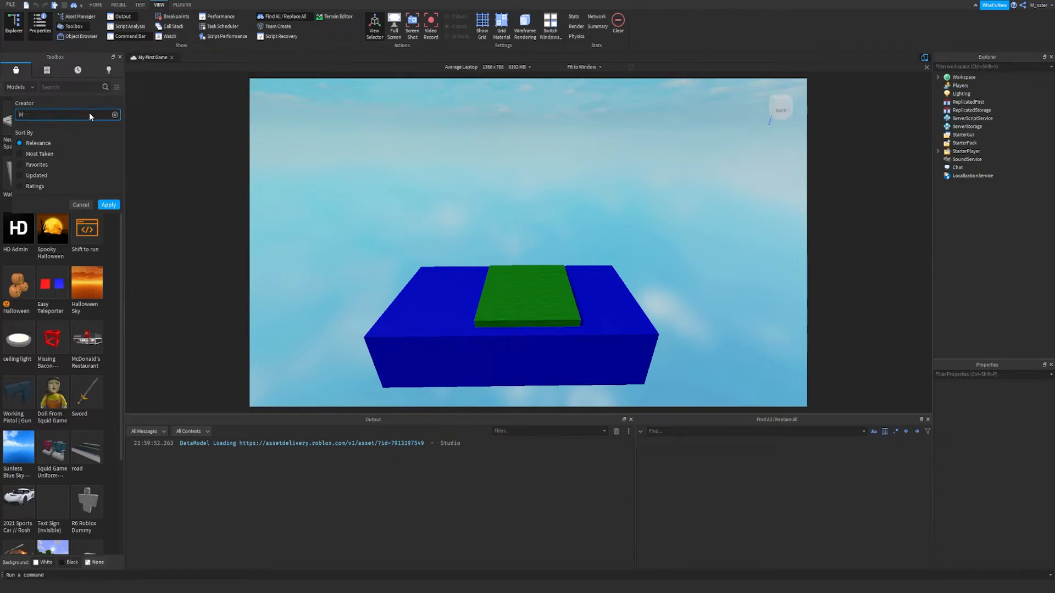
text(_nzter)
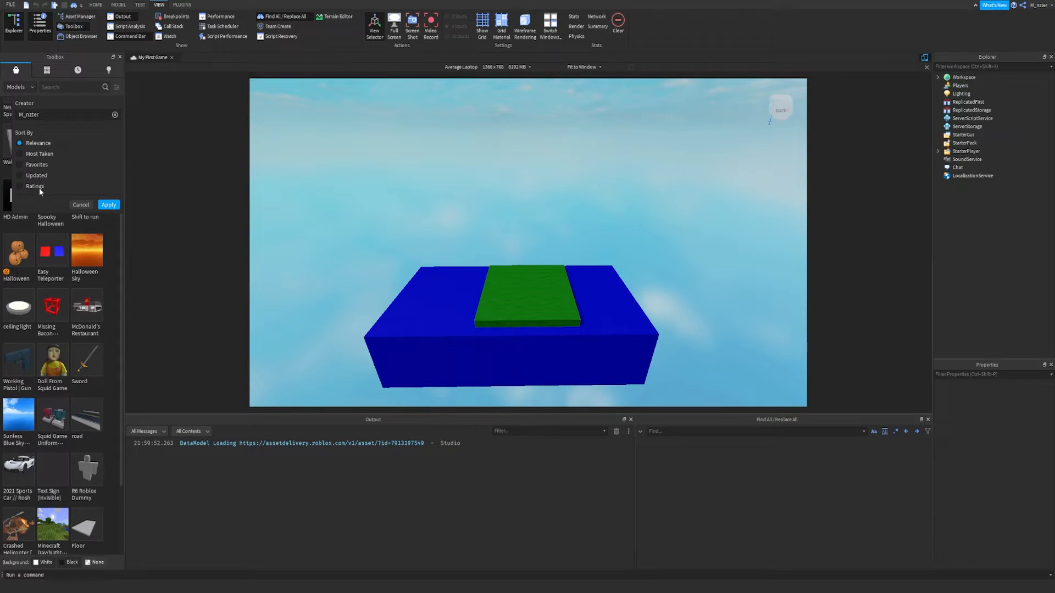
mouse_move(77, 213)
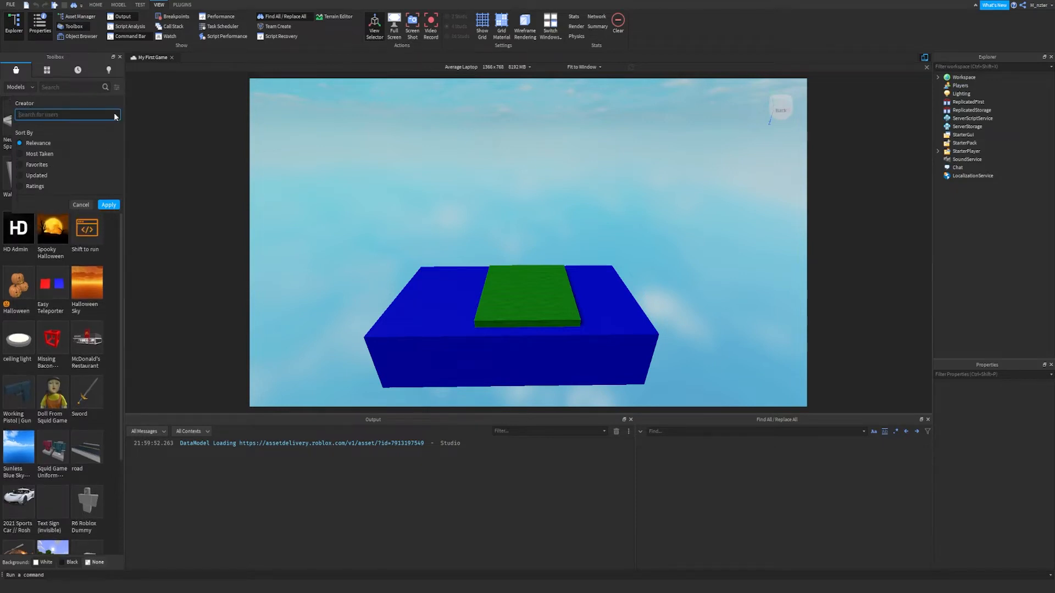
mouse_move(109, 205)
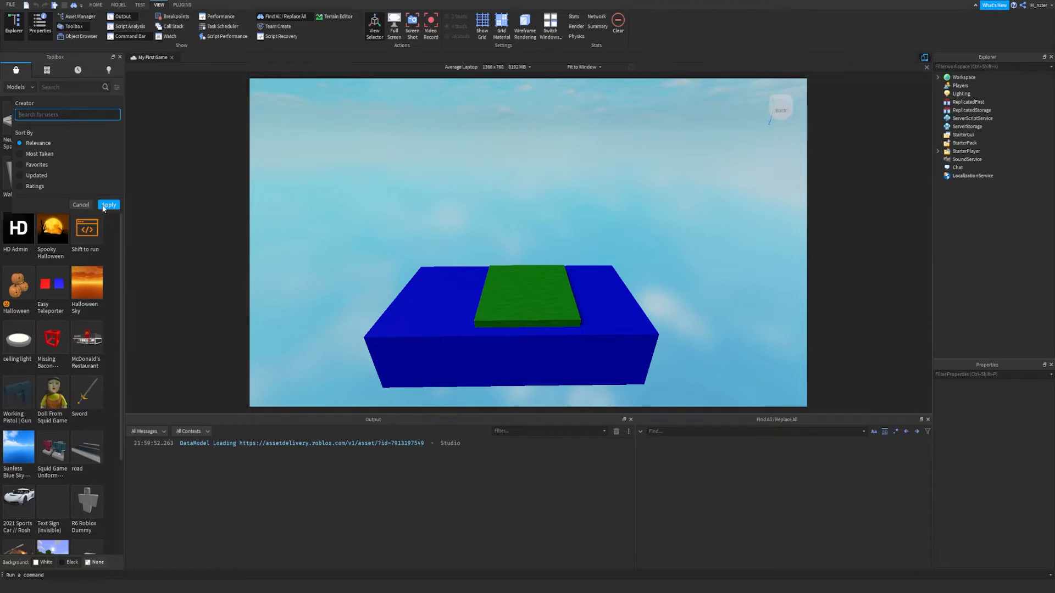
click(81, 204)
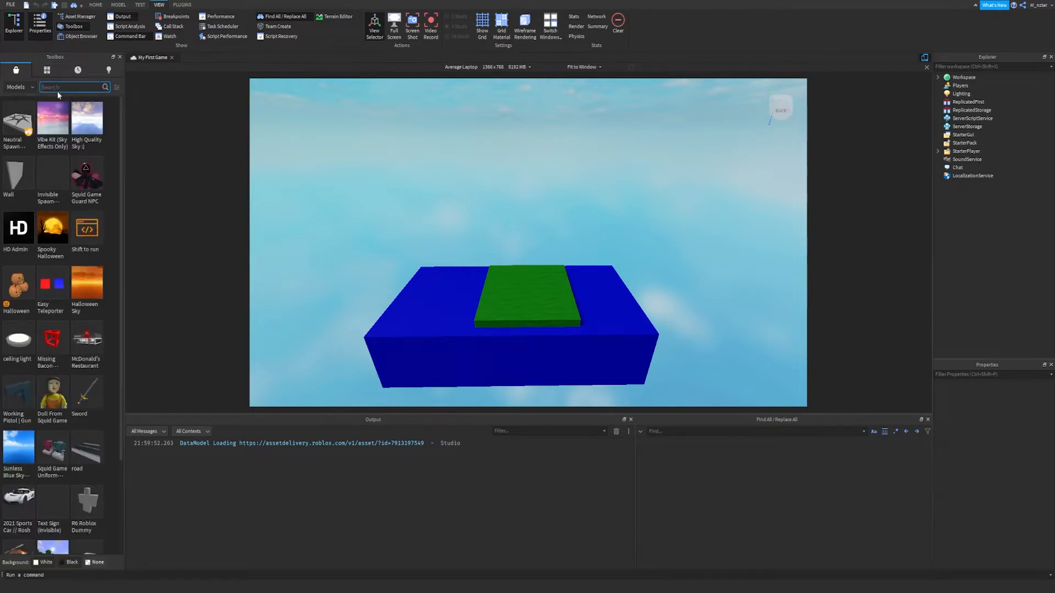
Step: Search the Toolbox for 'Tree' and insert the Pink tree with swings
text(Tree)
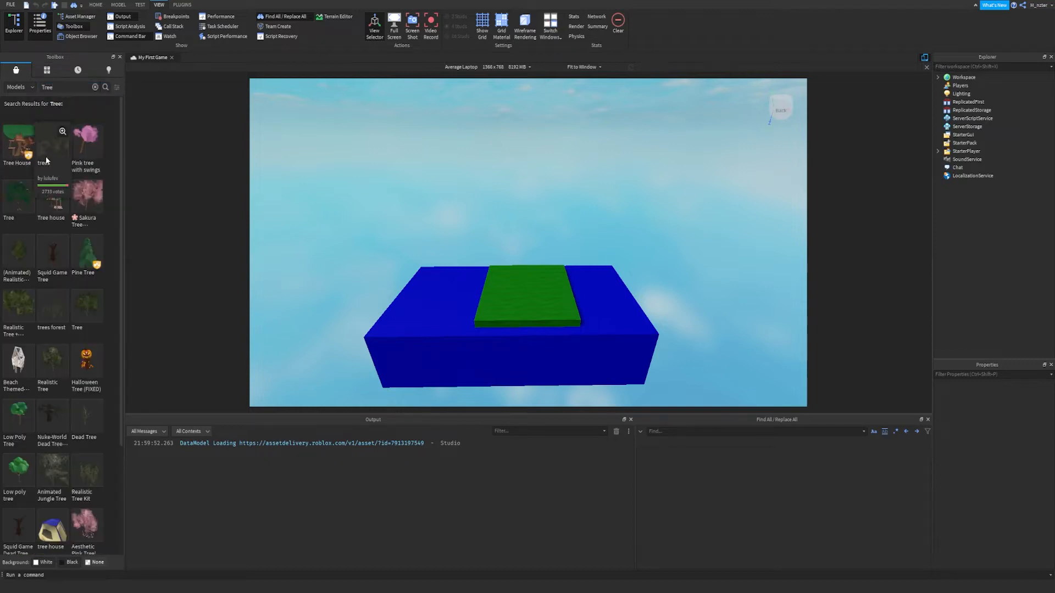
mouse_move(85, 139)
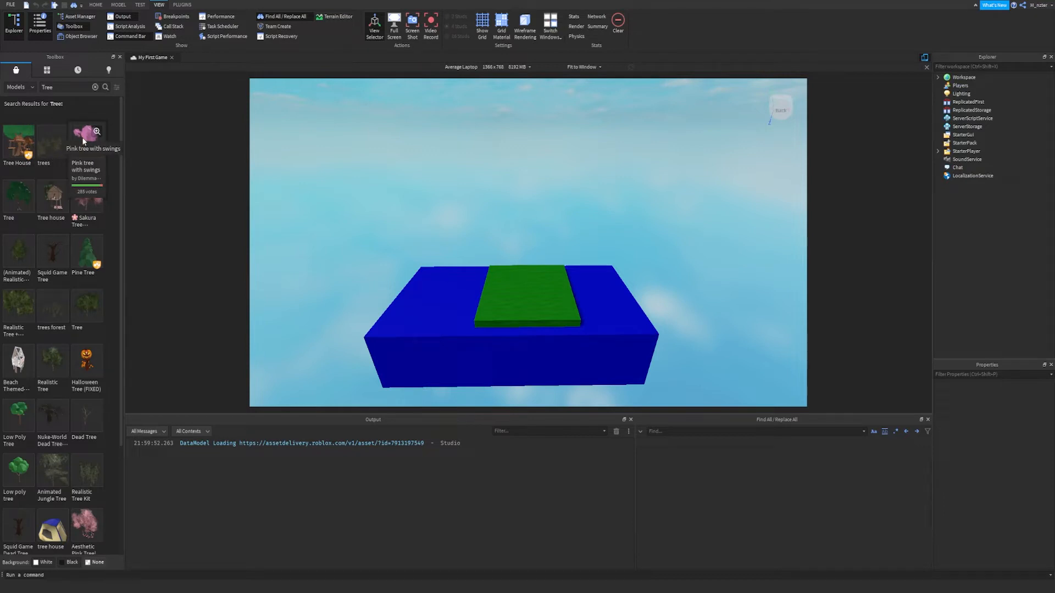
click(83, 141)
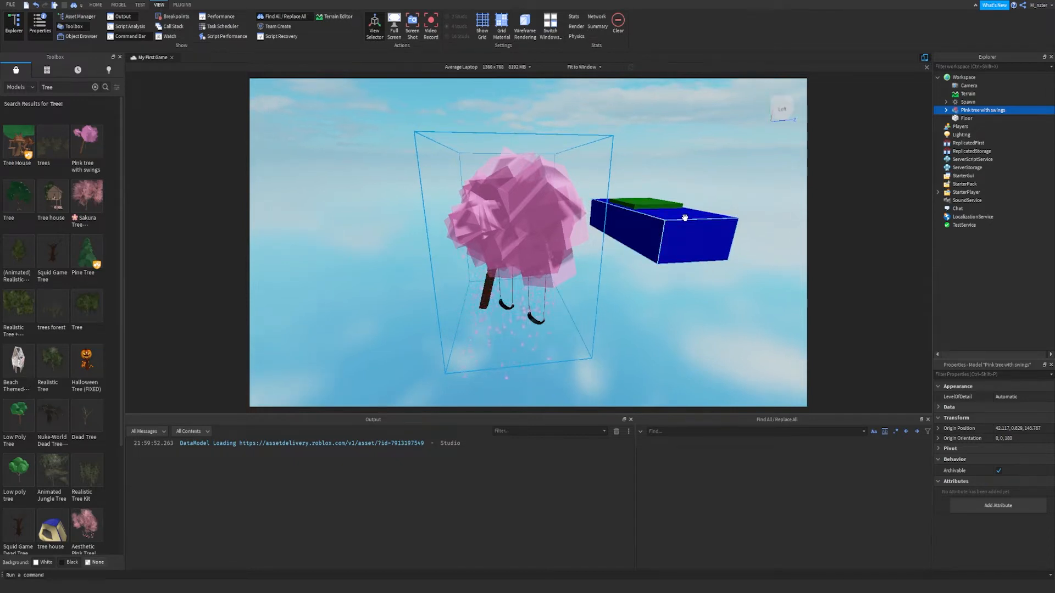
Step: Filter the Explorer and select the pink tree's SwingScript to show its properties
click(988, 66)
text(scri)
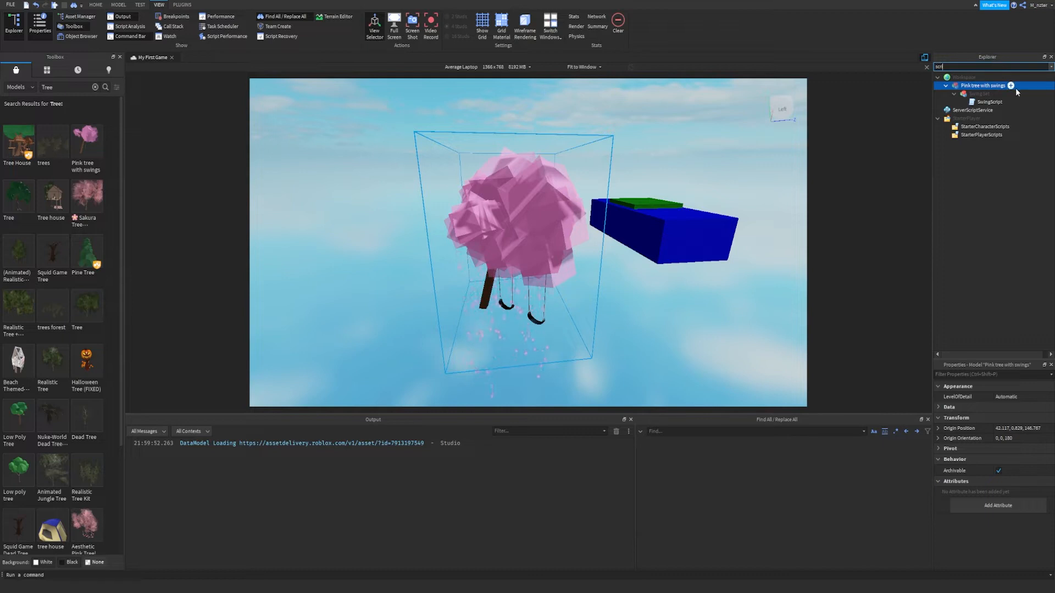
click(989, 102)
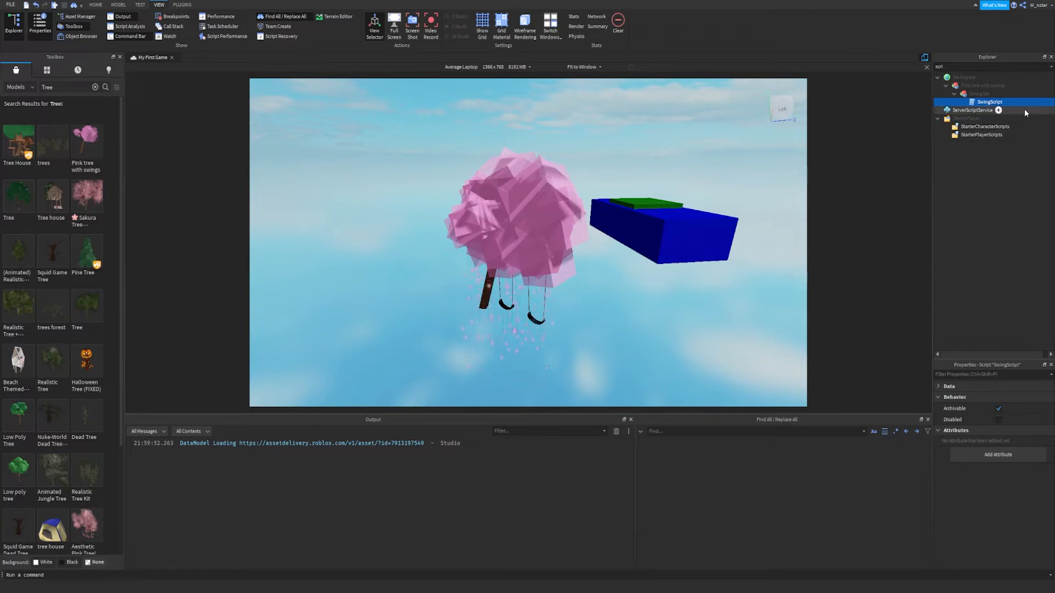
Step: Open SwingScript, scroll through its swing code, then return to the scene
double_click(989, 102)
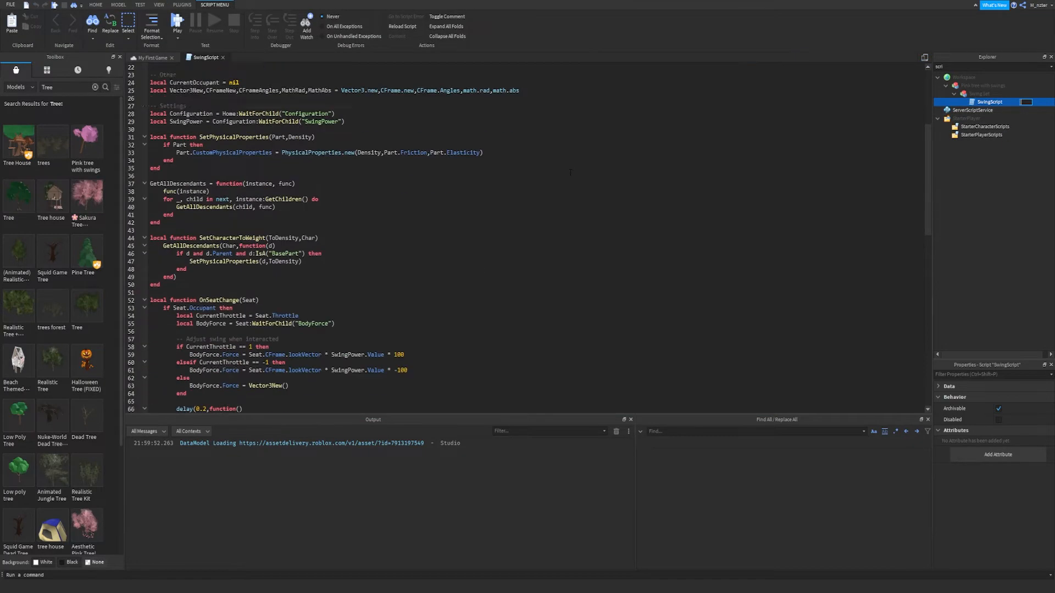
scroll(up, 3)
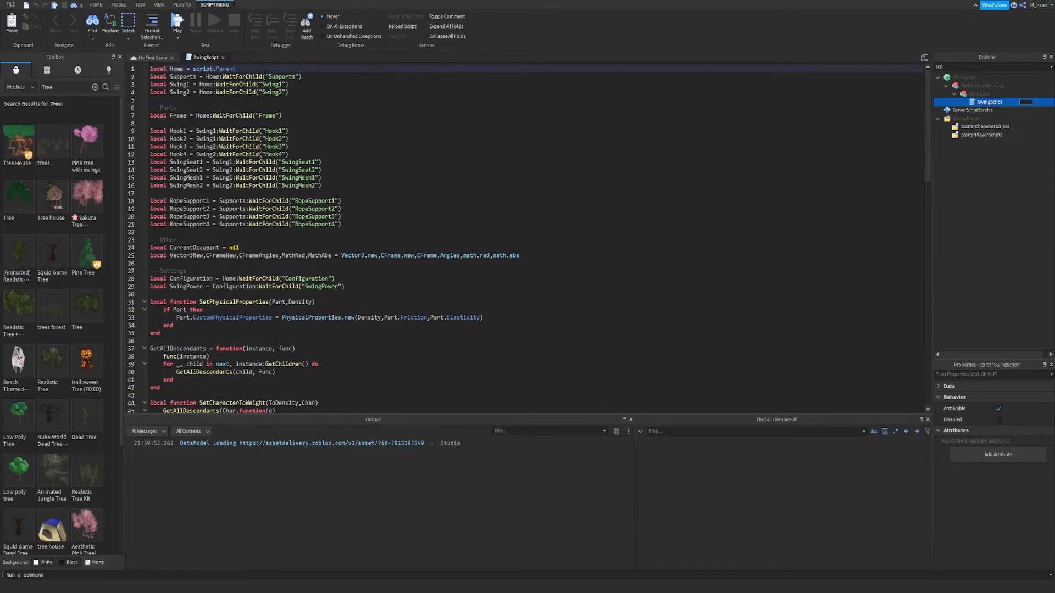
scroll(down, 3)
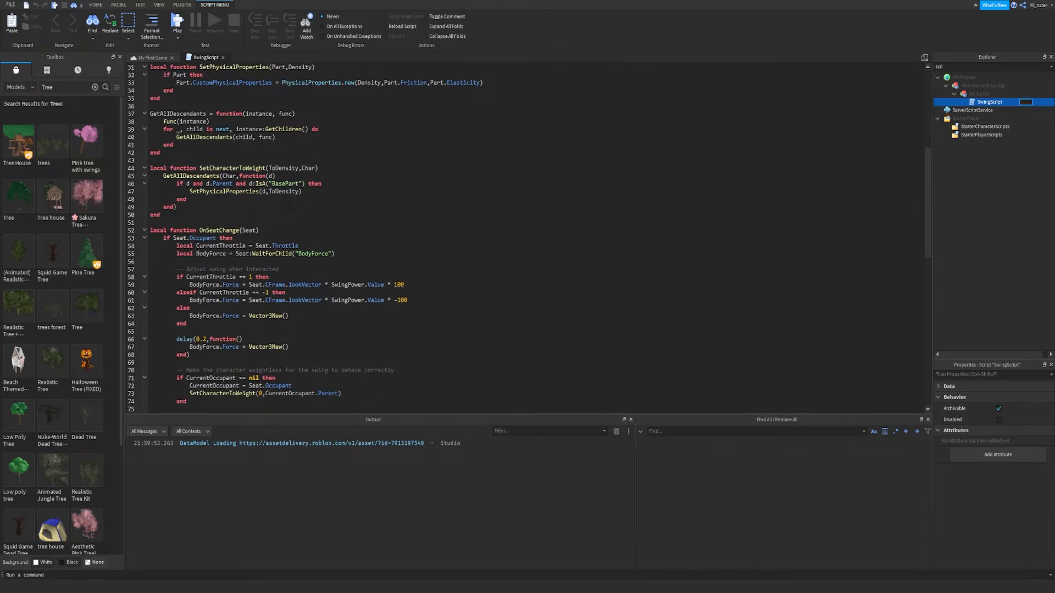
scroll(up, 3)
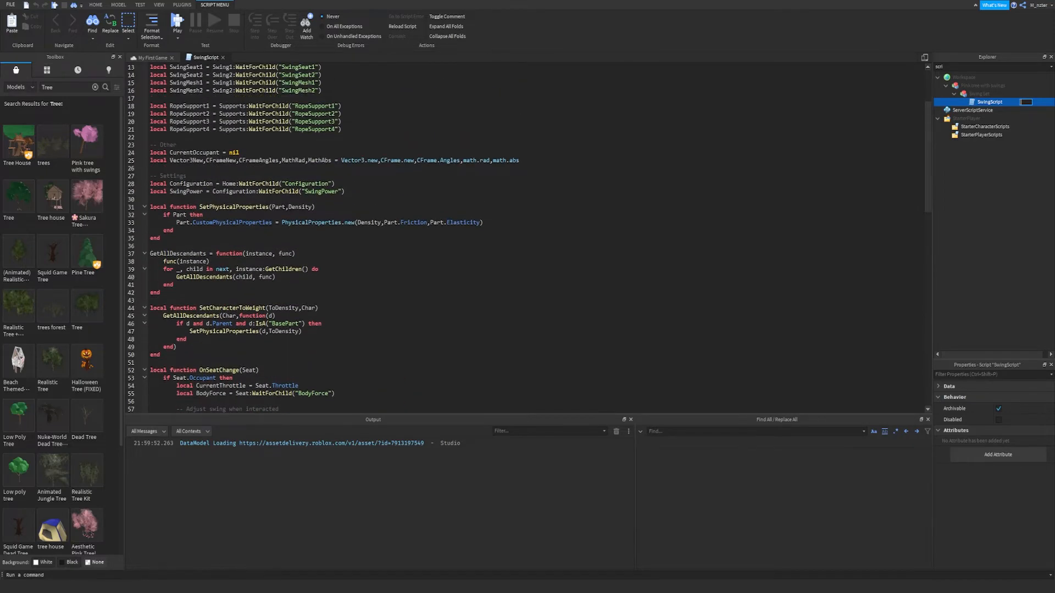
scroll(down, 3)
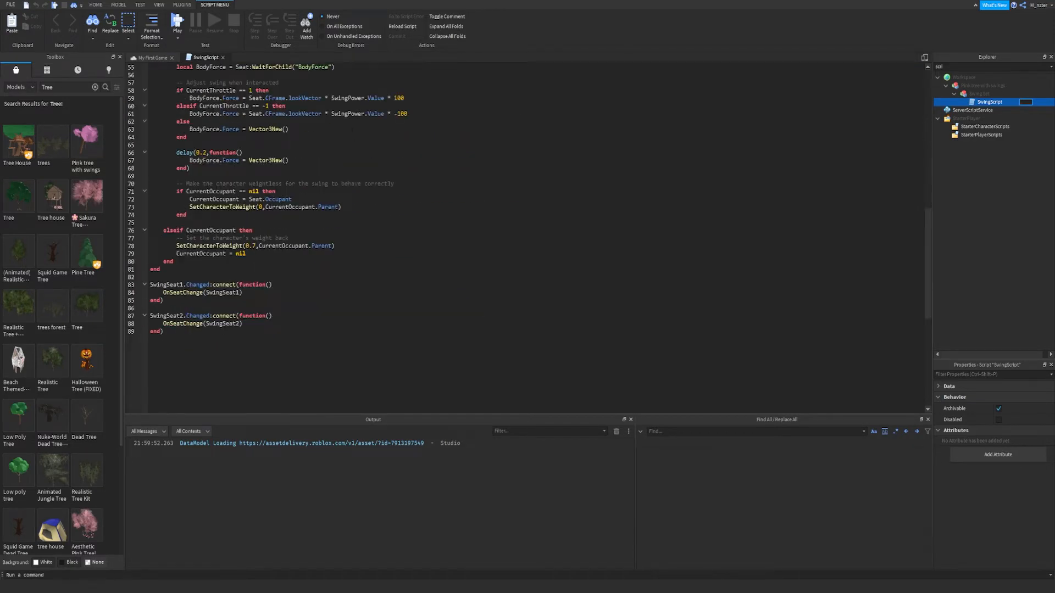
scroll(up, 3)
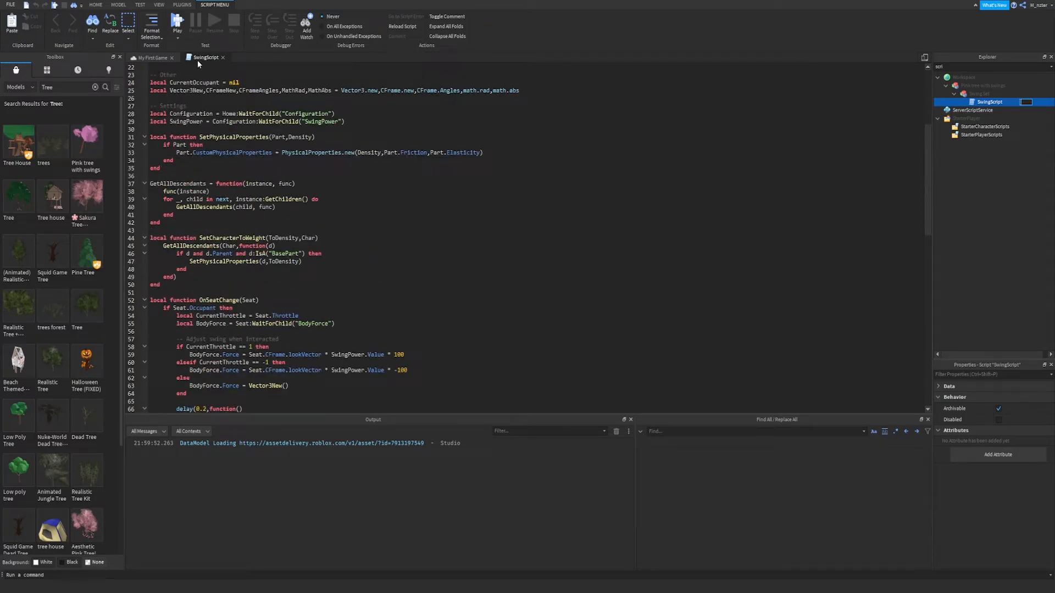
scroll(down, 3)
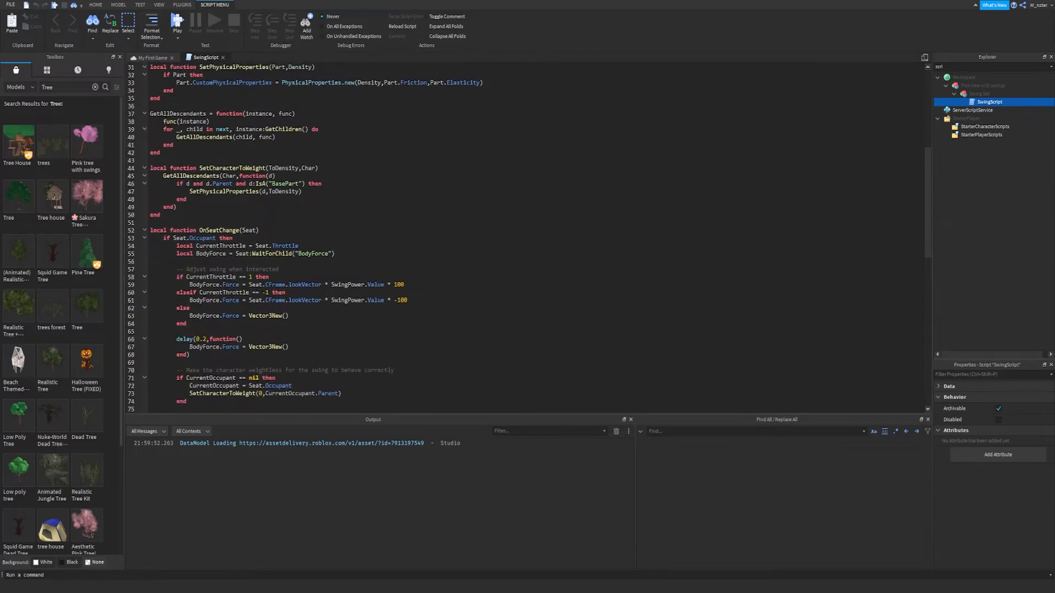
scroll(up, 3)
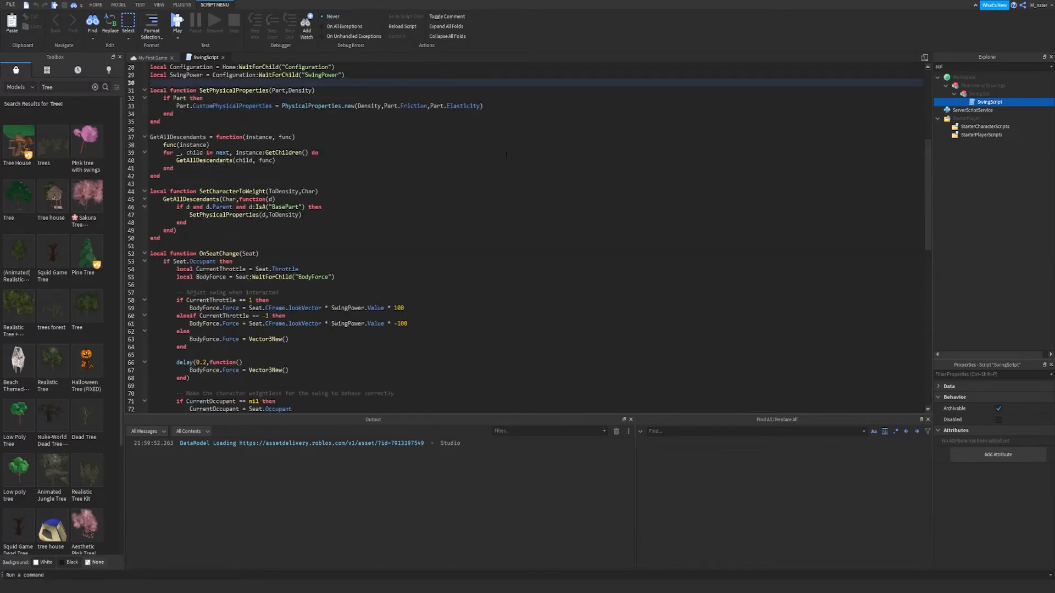
scroll(up, 3)
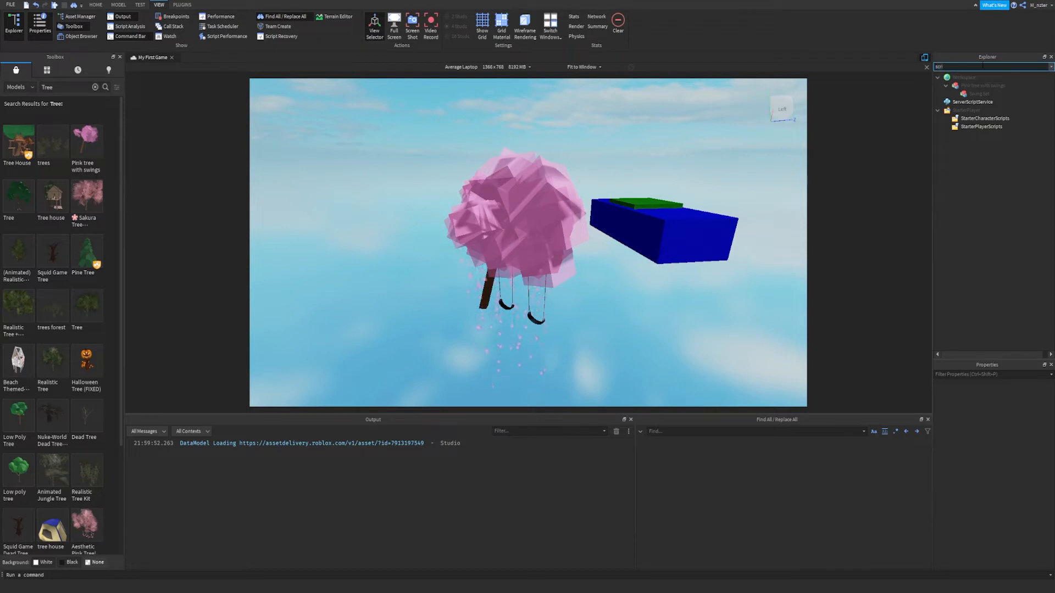
Step: Move the pink tree with swings from its floating spot onto the blue base
click(511, 222)
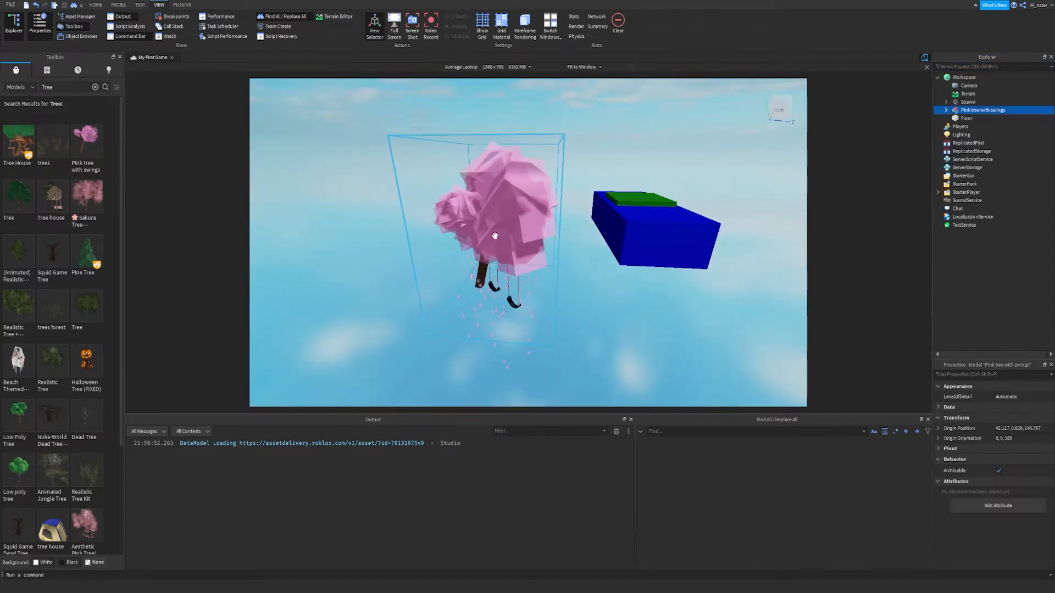
click(119, 5)
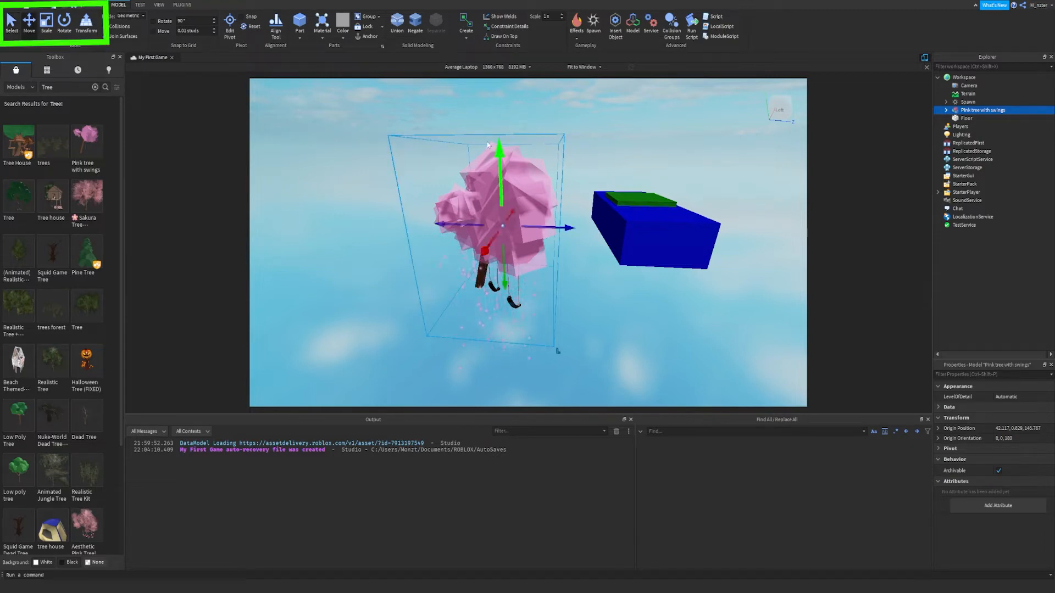
click(46, 22)
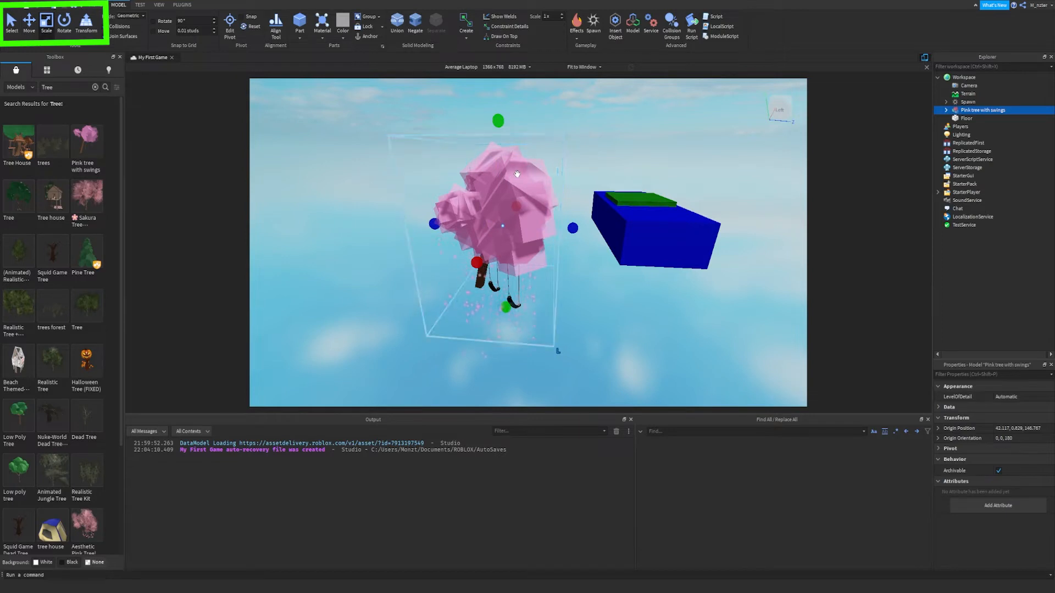
click(63, 22)
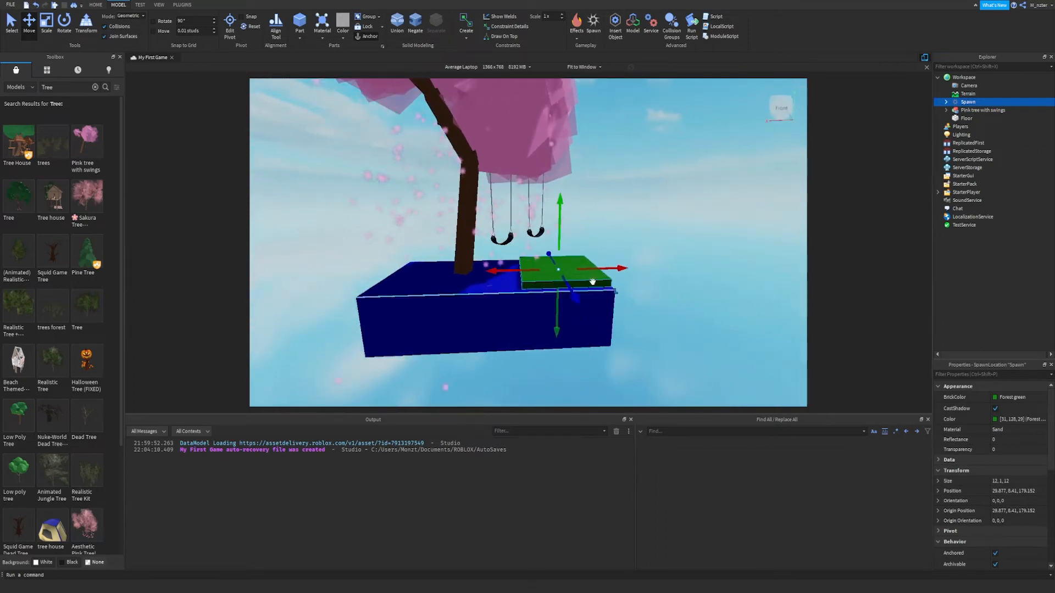
click(982, 110)
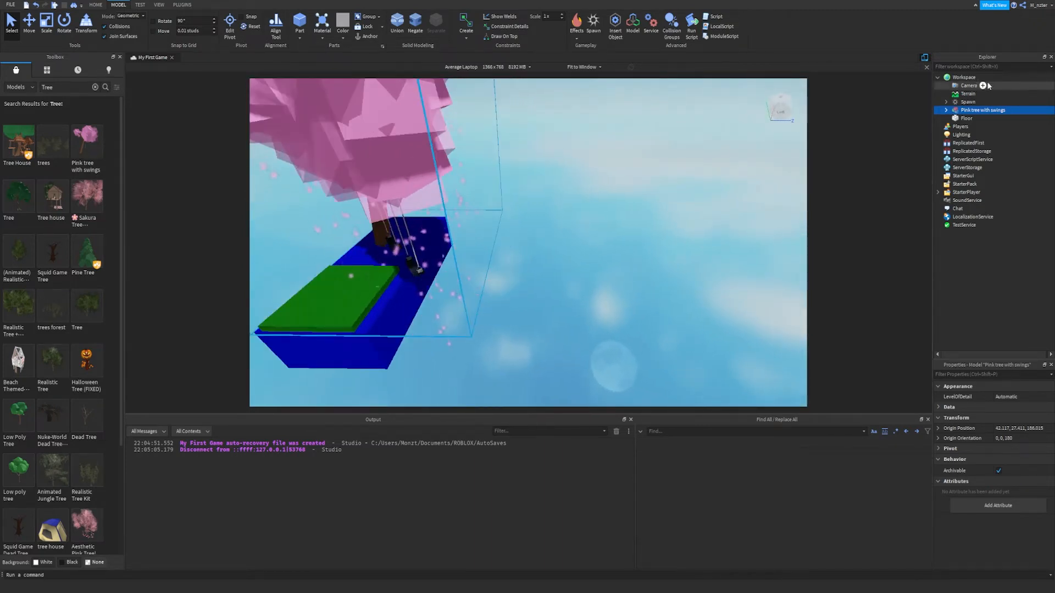
Step: Insert a Jump part and file it inside a new ObbyJumps folder in Workspace
click(983, 76)
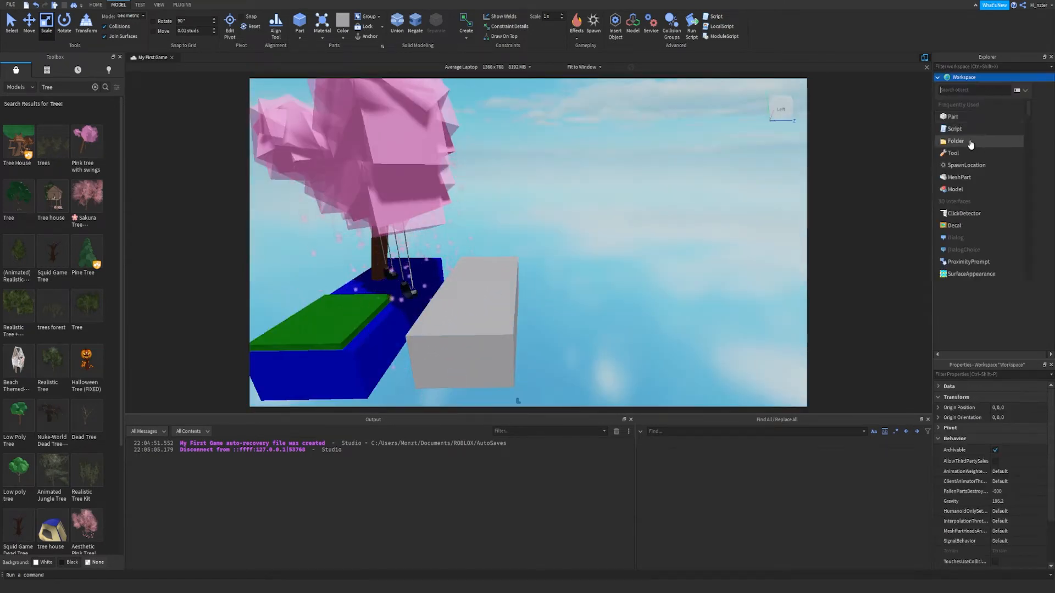
click(955, 141)
text(Jumps)
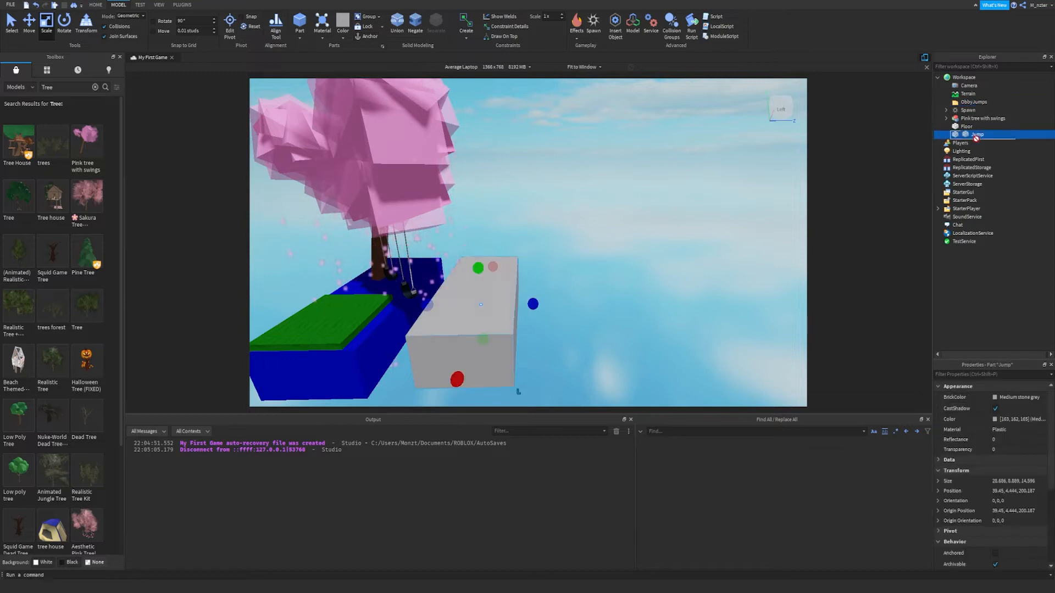
click(947, 102)
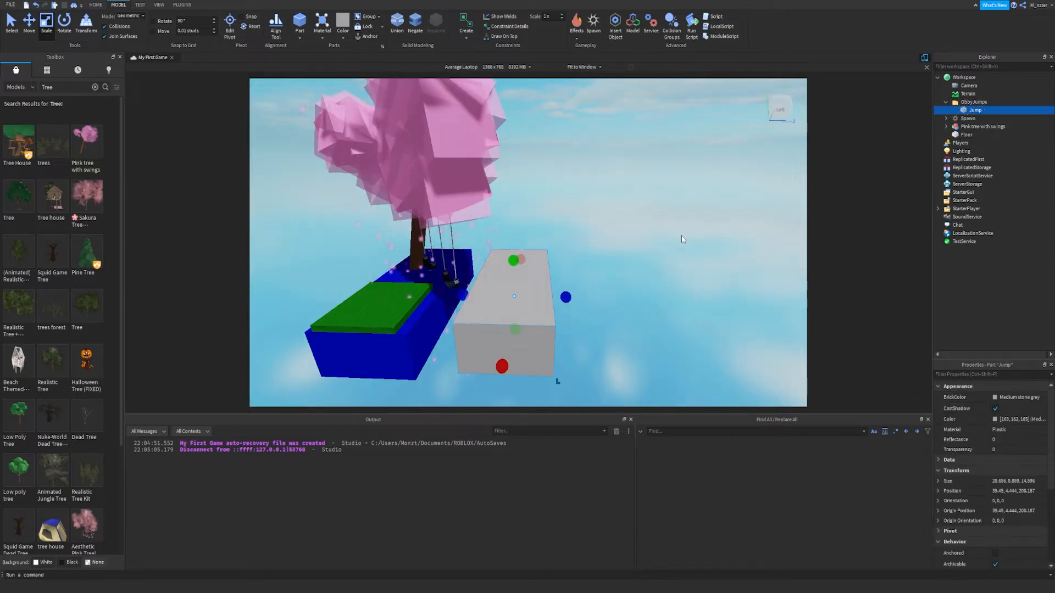
Step: Give the Jump block a cyan BrickColor and tick Anchored
click(989, 374)
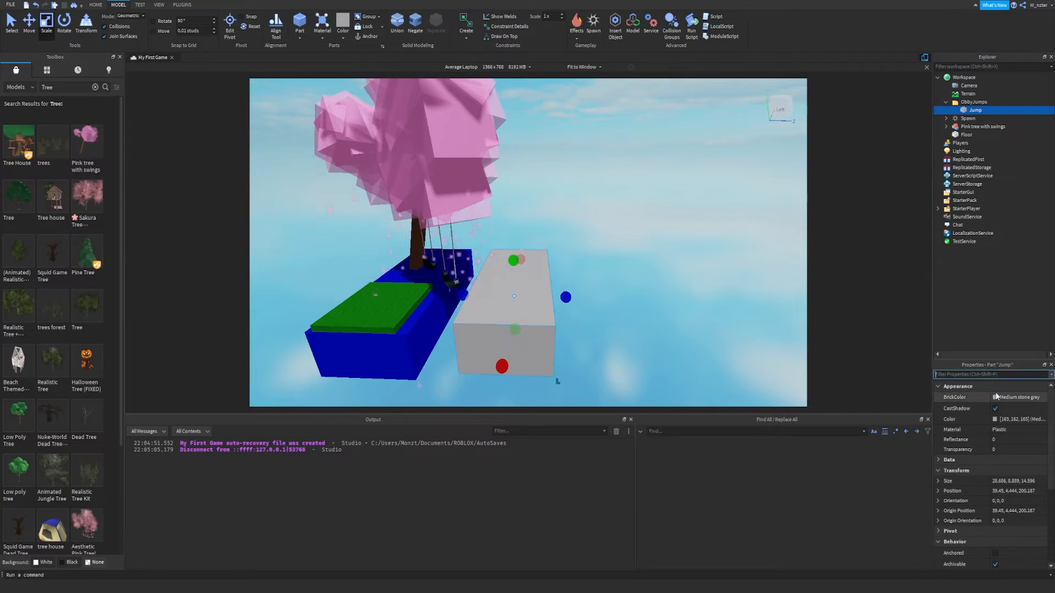
click(1016, 397)
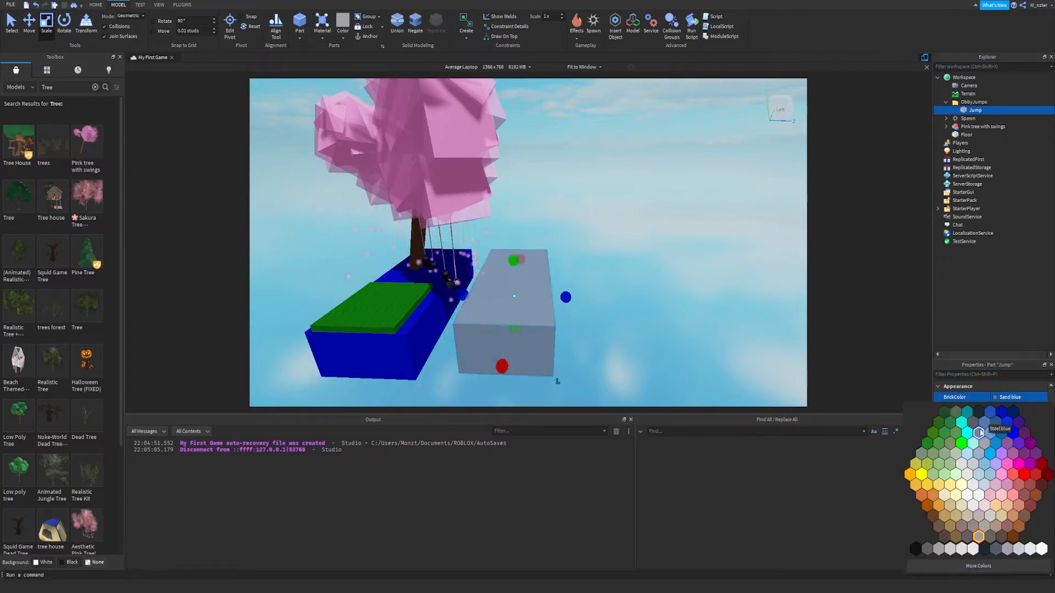
click(965, 434)
text(an)
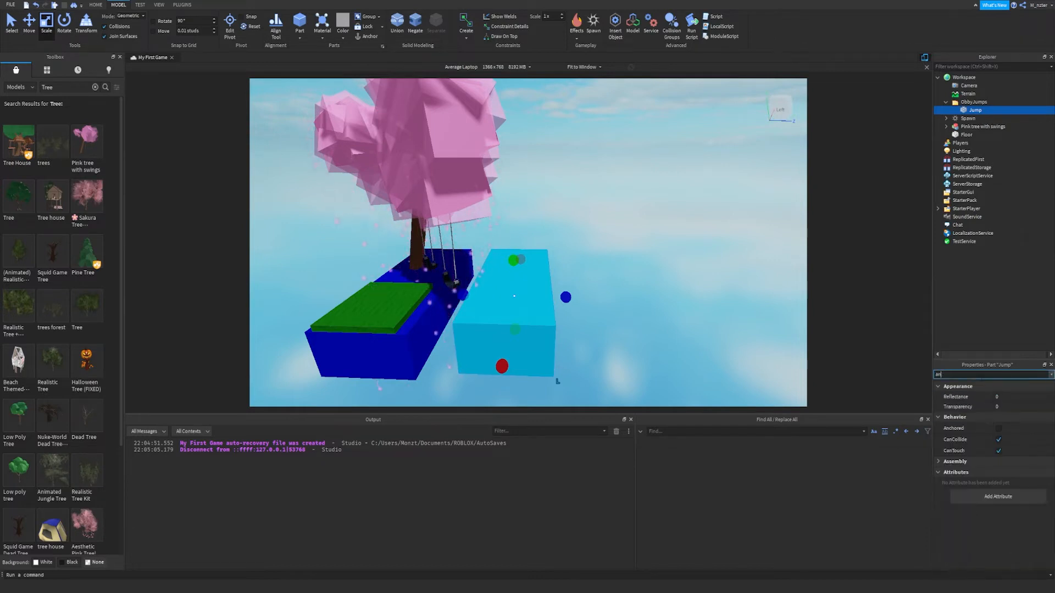
click(998, 428)
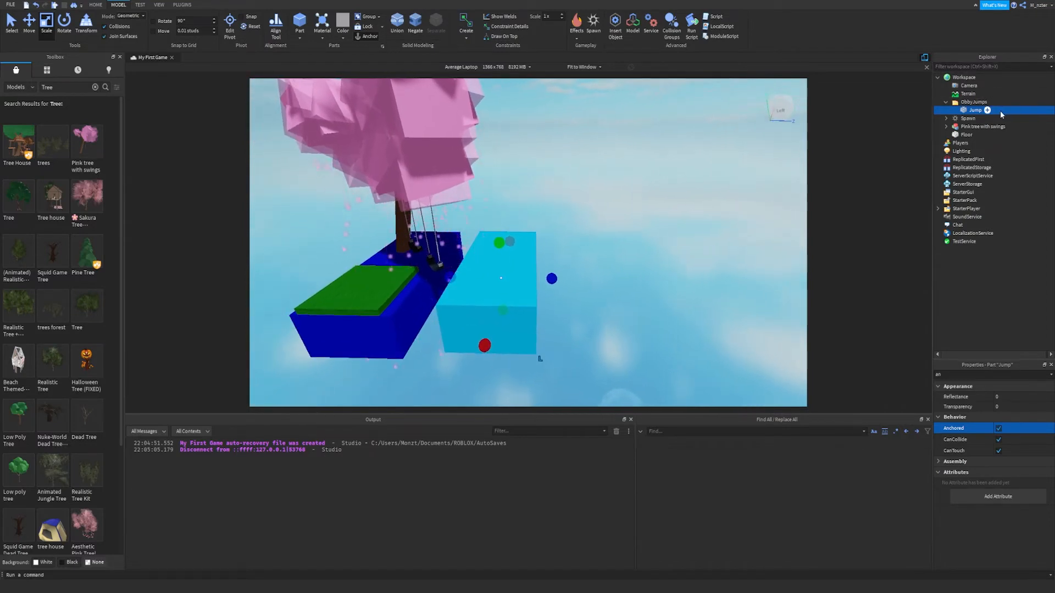
Step: Duplicate the Jump block several times to lay out a cyan jumping path
right_click(975, 110)
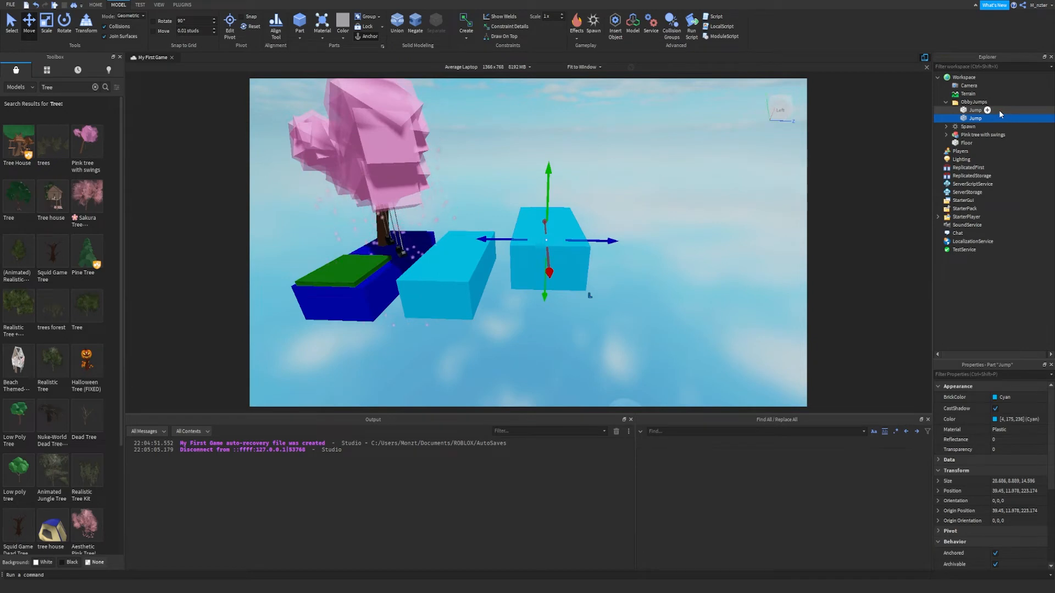
click(975, 110)
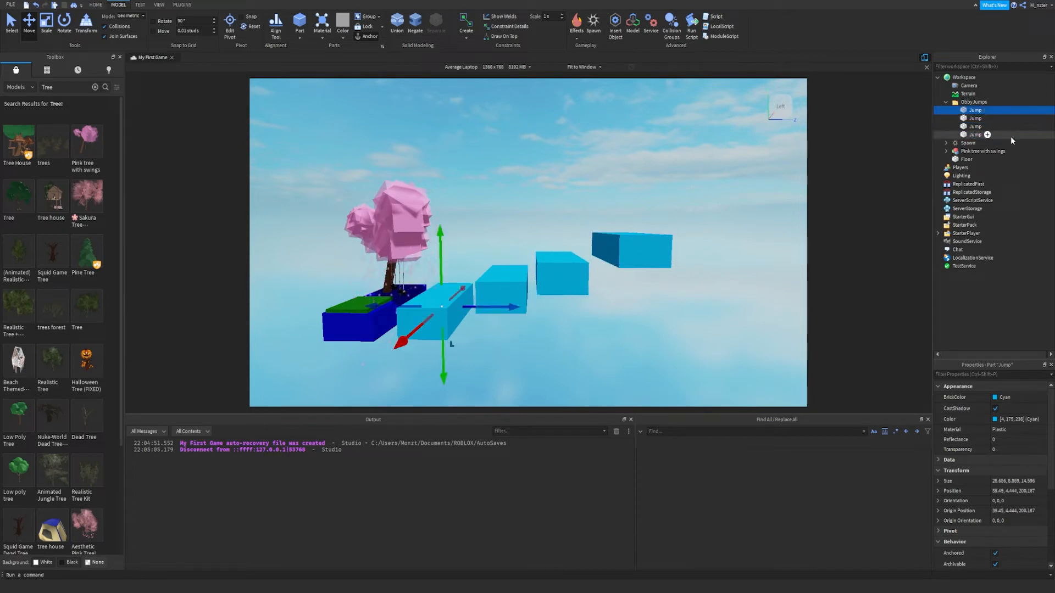
click(974, 125)
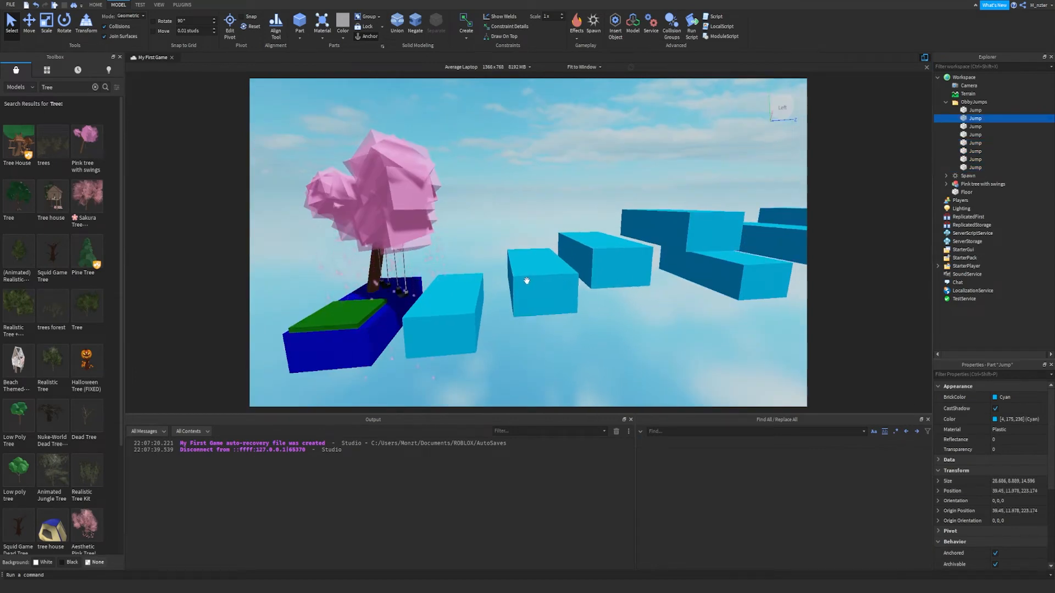
click(540, 289)
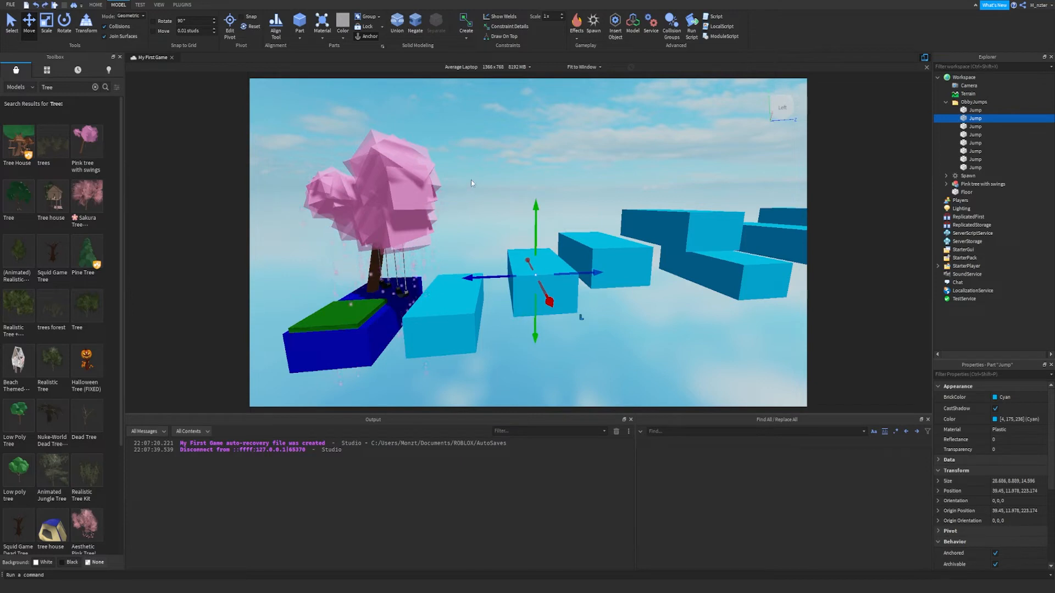
Step: Set Jump Power to 100 in the World section of Game Settings and save
click(10, 4)
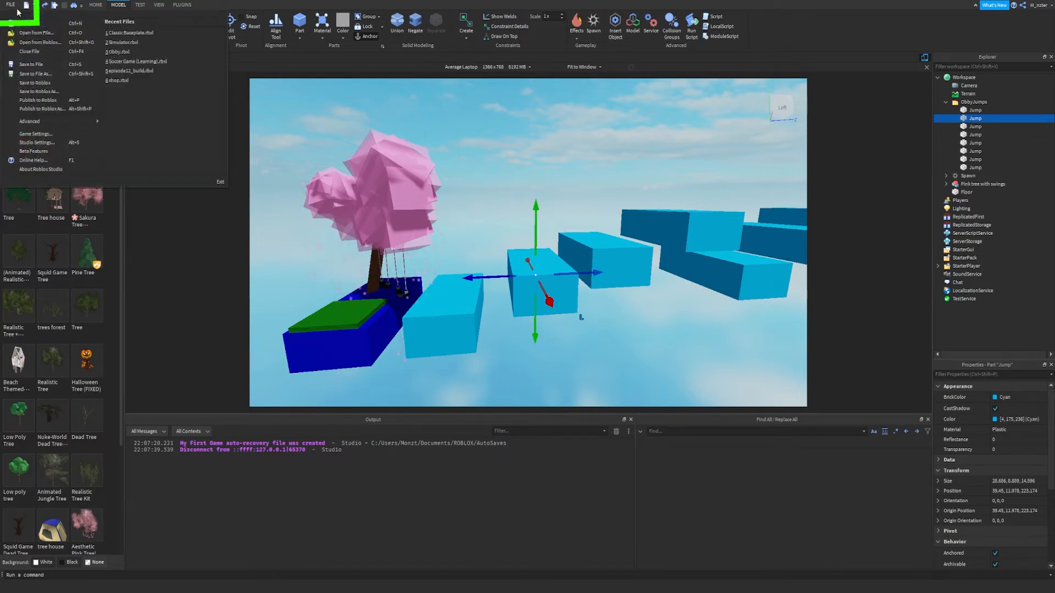
click(36, 133)
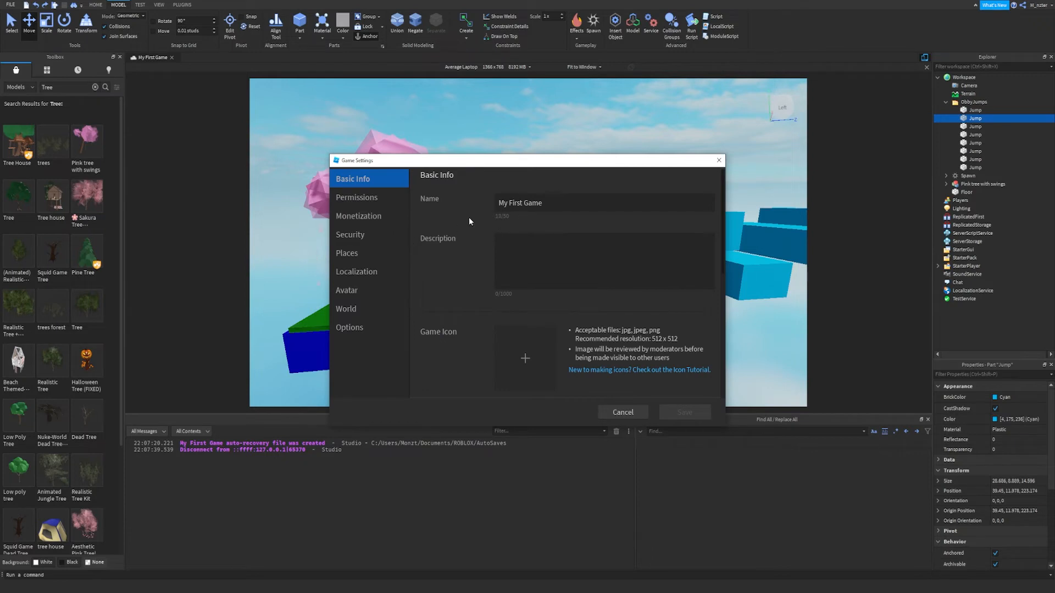
click(347, 309)
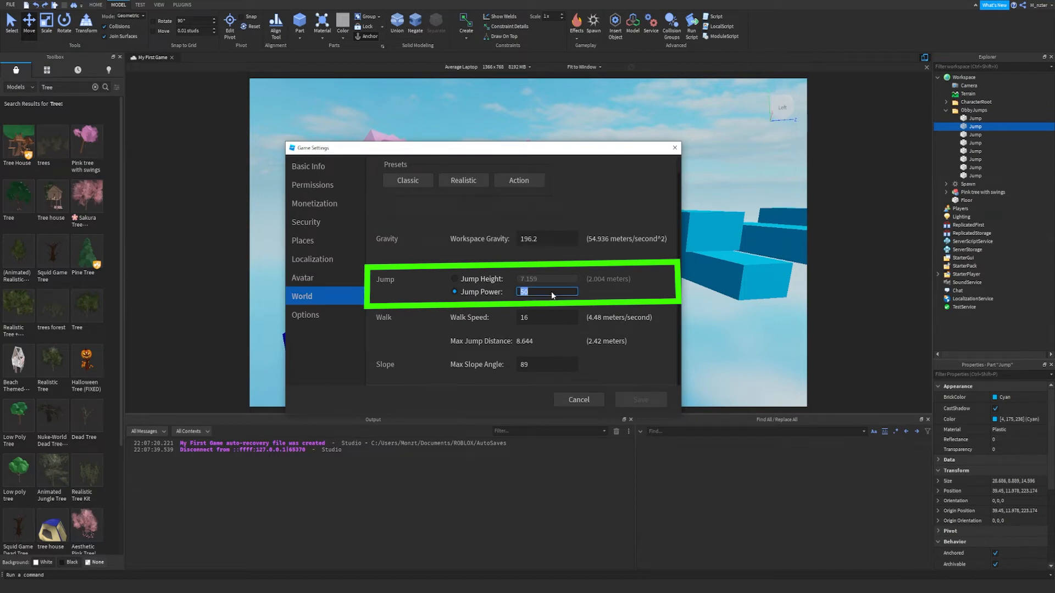
text(100)
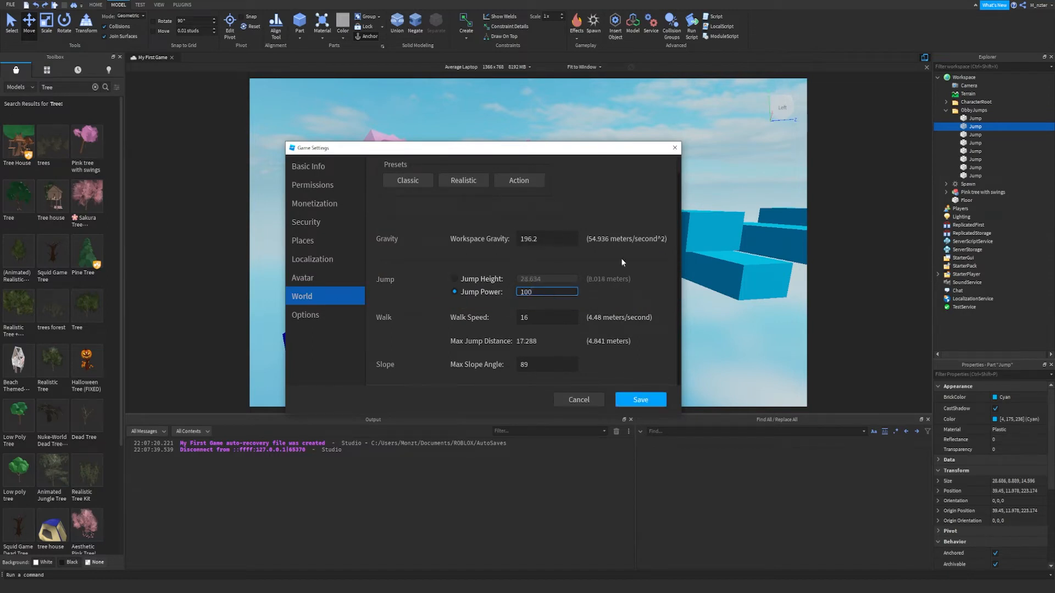
click(639, 399)
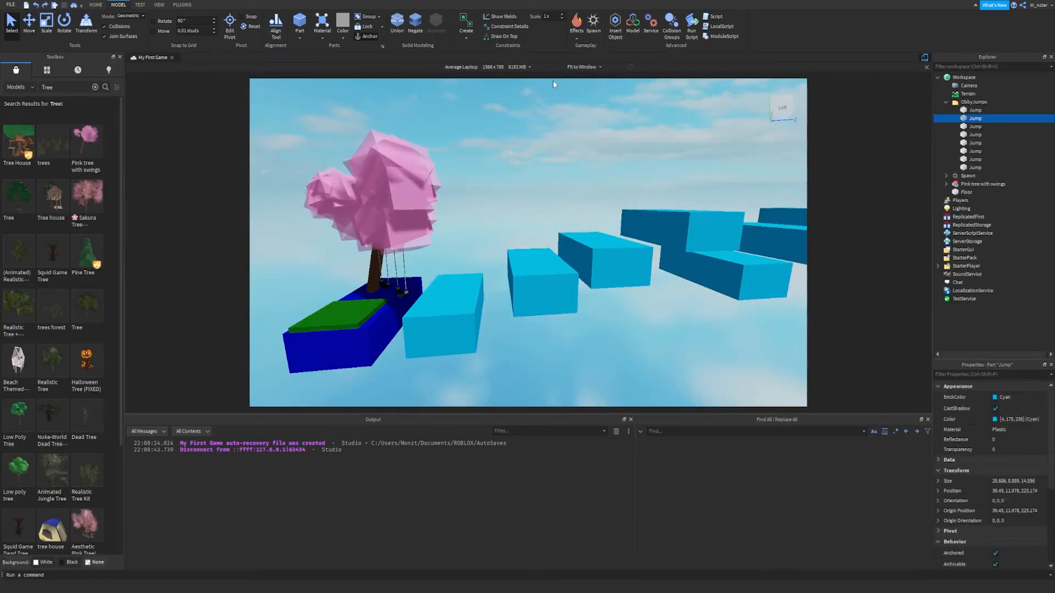
Step: Set Walk Speed to 32 in Game Settings > World and save it
click(11, 5)
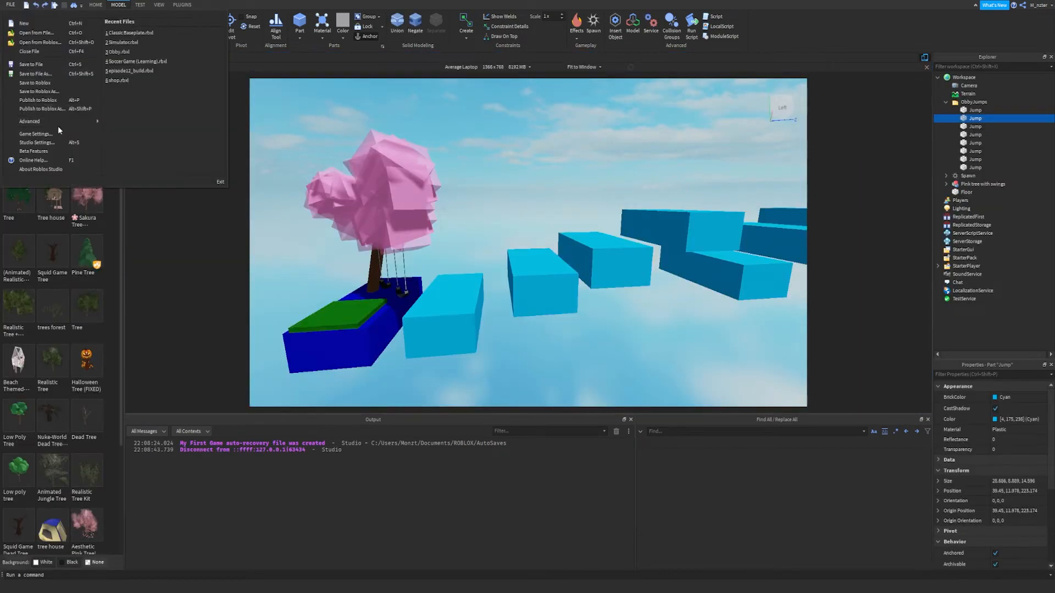
click(35, 133)
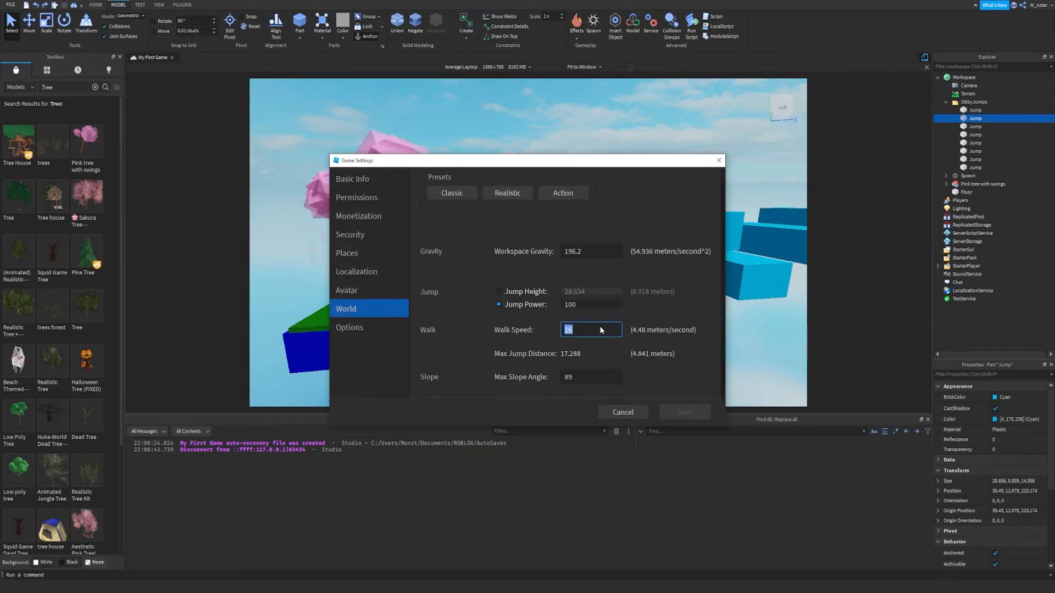
text(32)
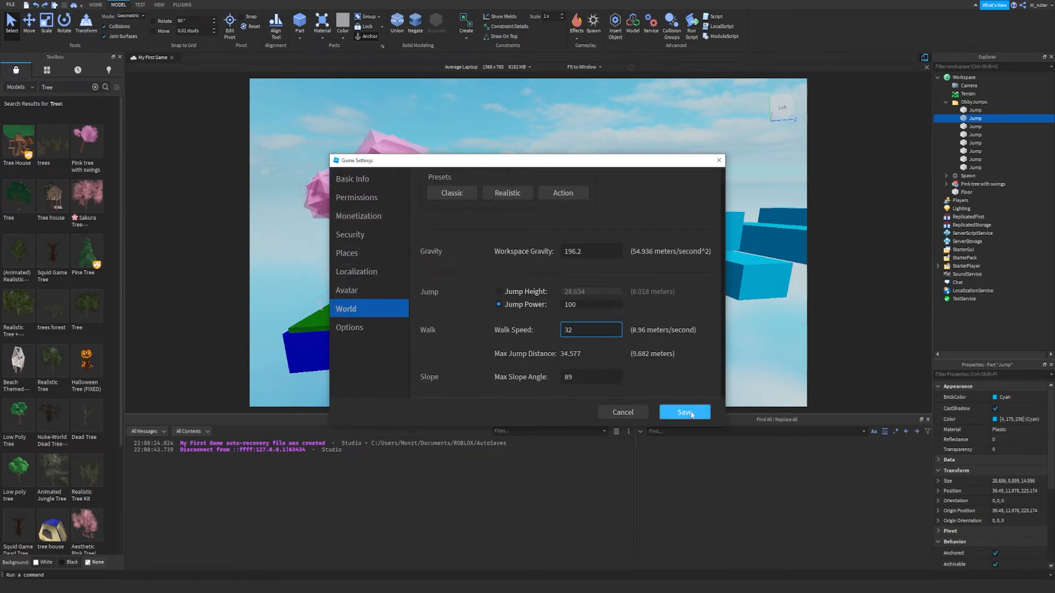
click(684, 413)
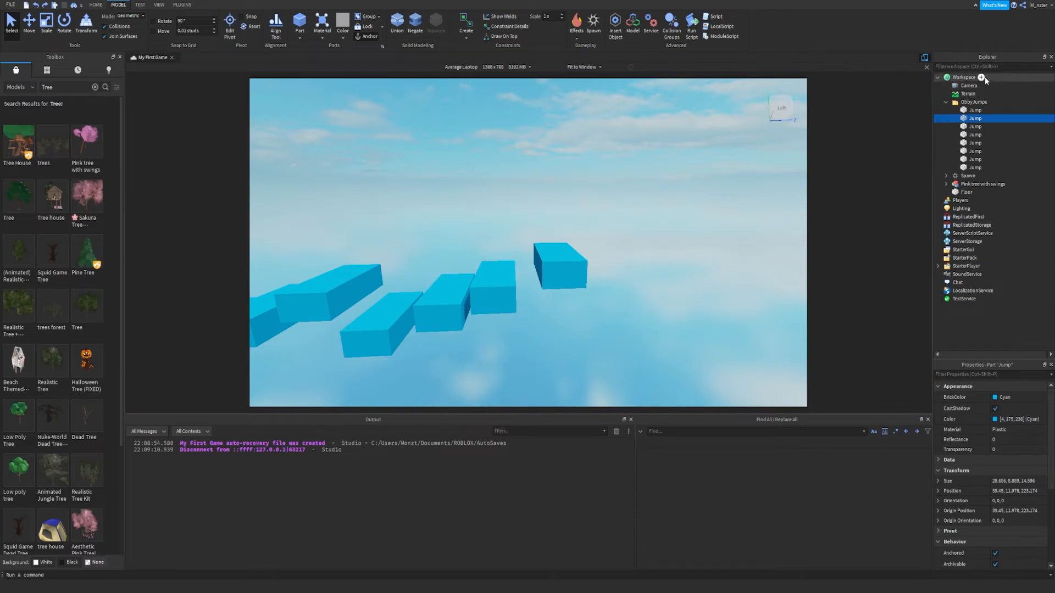
click(982, 77)
text(LandingZones)
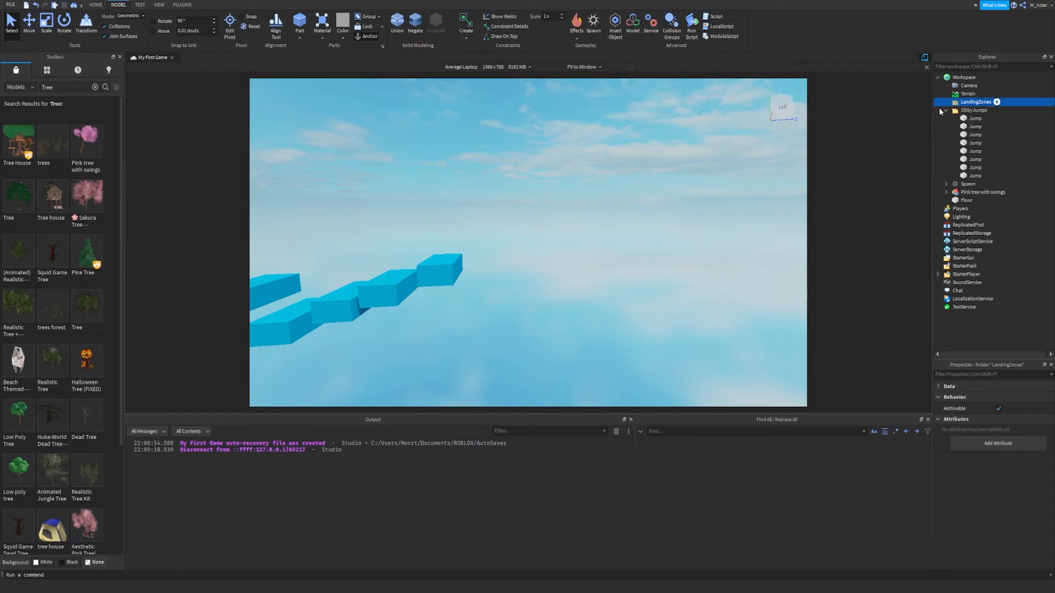
Step: Collapse the ObbyJumps folder and insert a Part into LandingZones
click(946, 110)
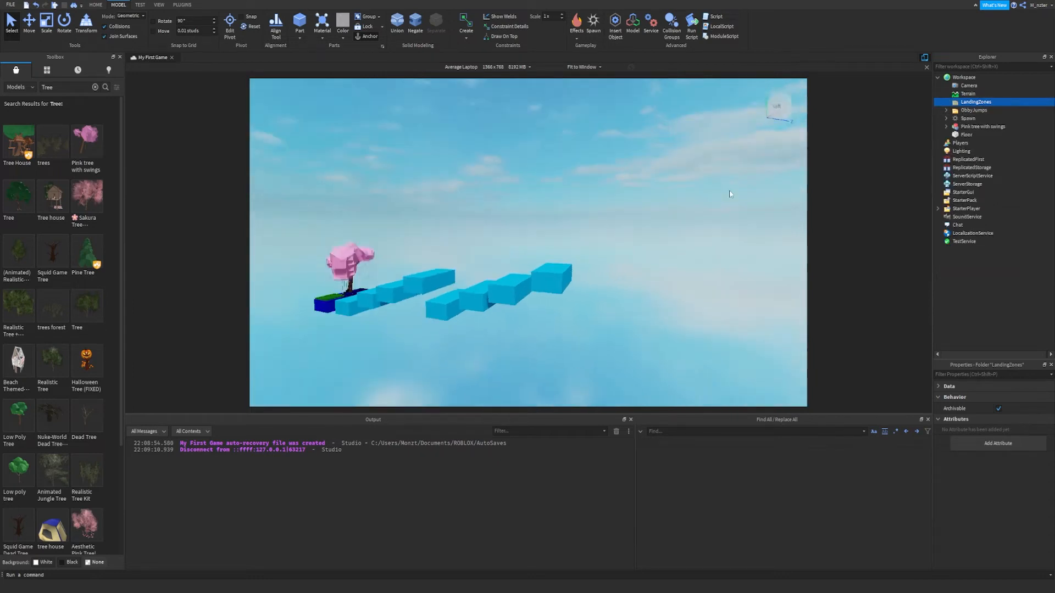
click(998, 102)
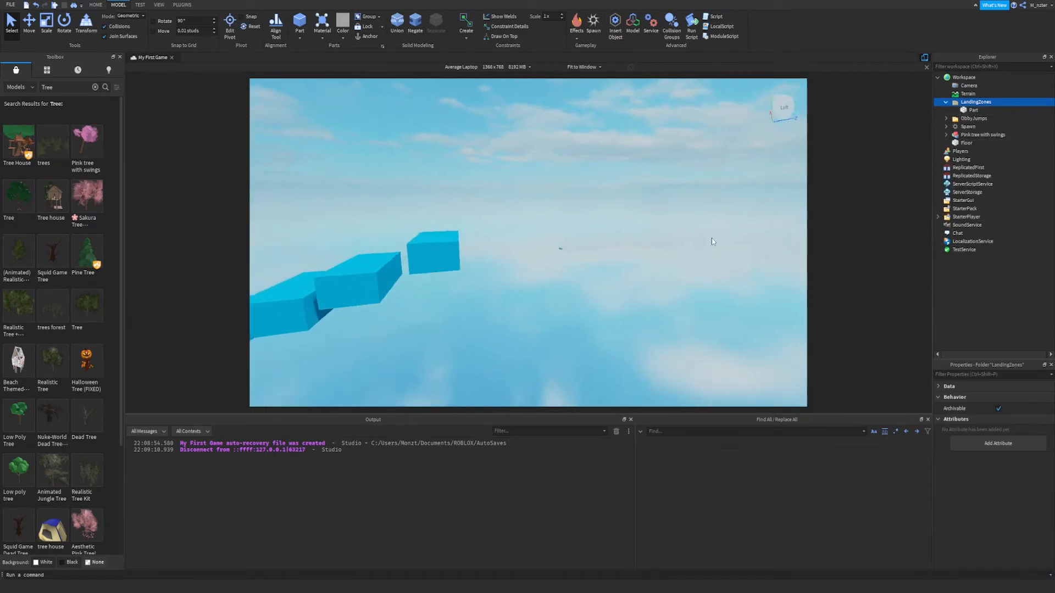
Step: Select the new Part in LandingZones to shape it into a platform
click(974, 110)
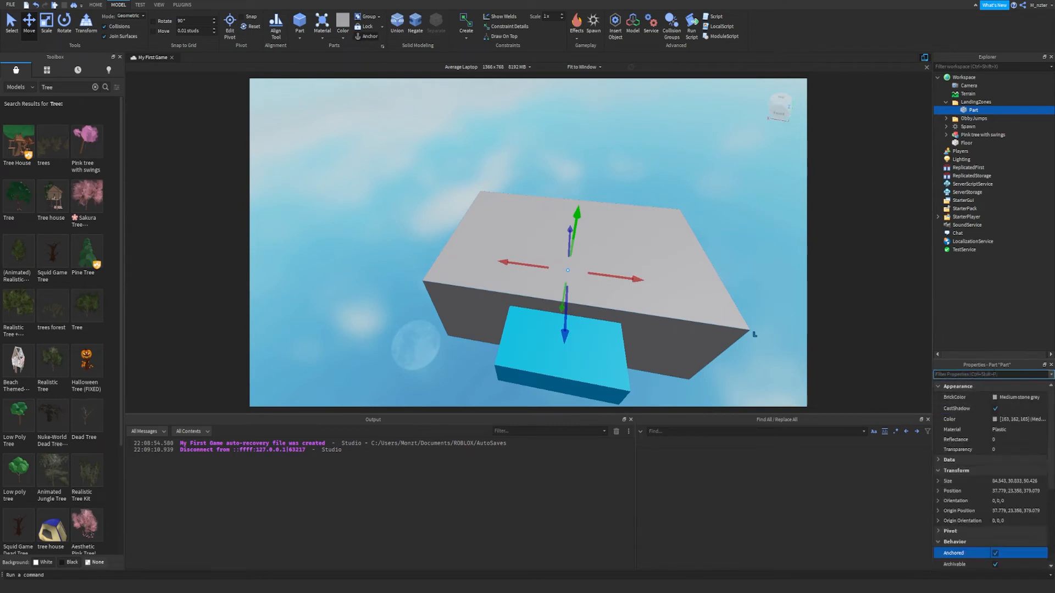
Step: Set the platform's BrickColor to Really red and its Material to Glass
click(1013, 453)
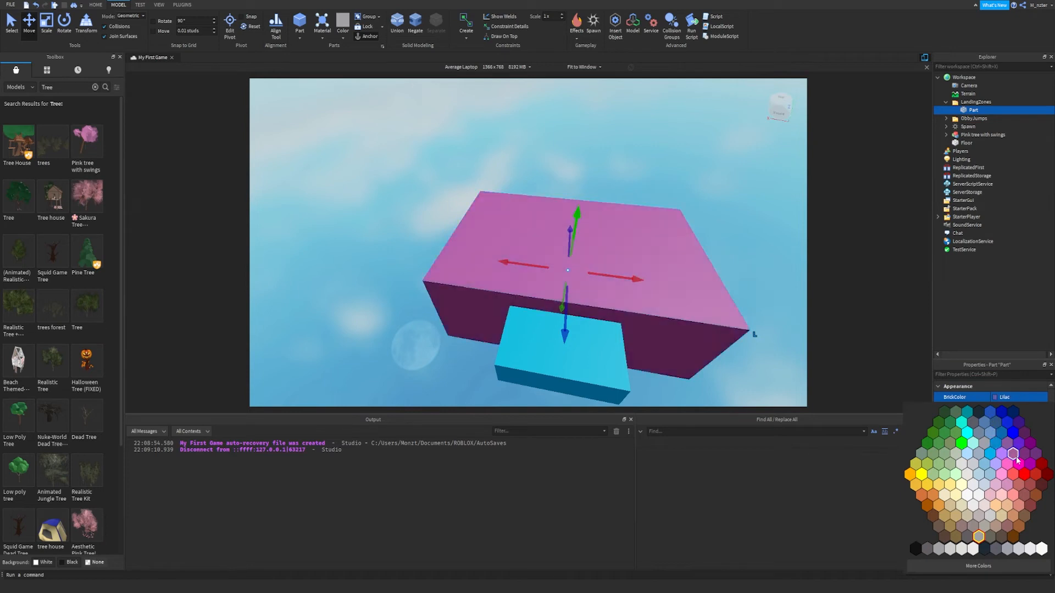
click(1021, 458)
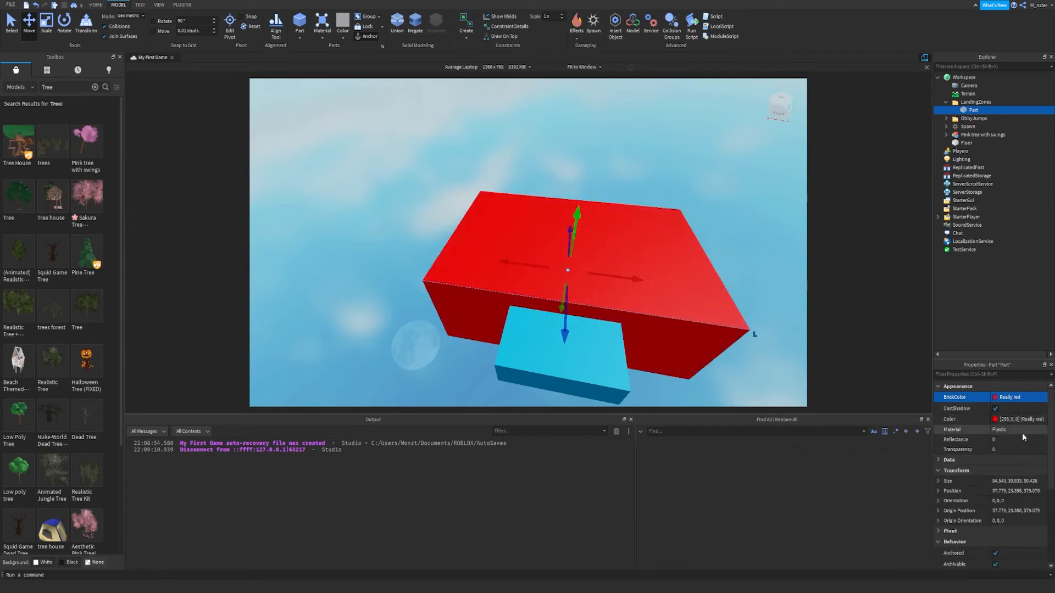
click(1018, 429)
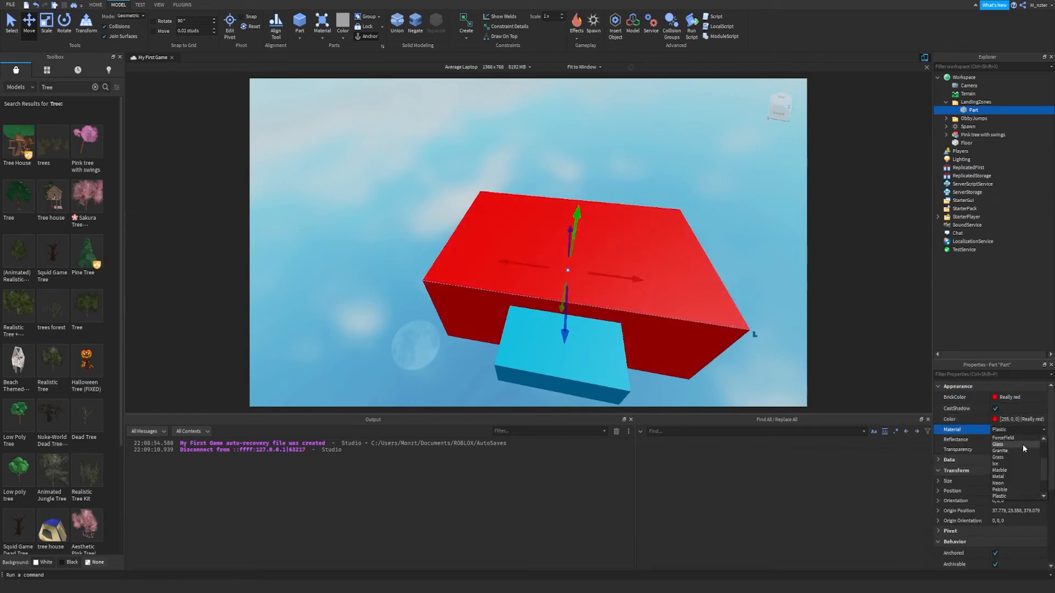
click(999, 444)
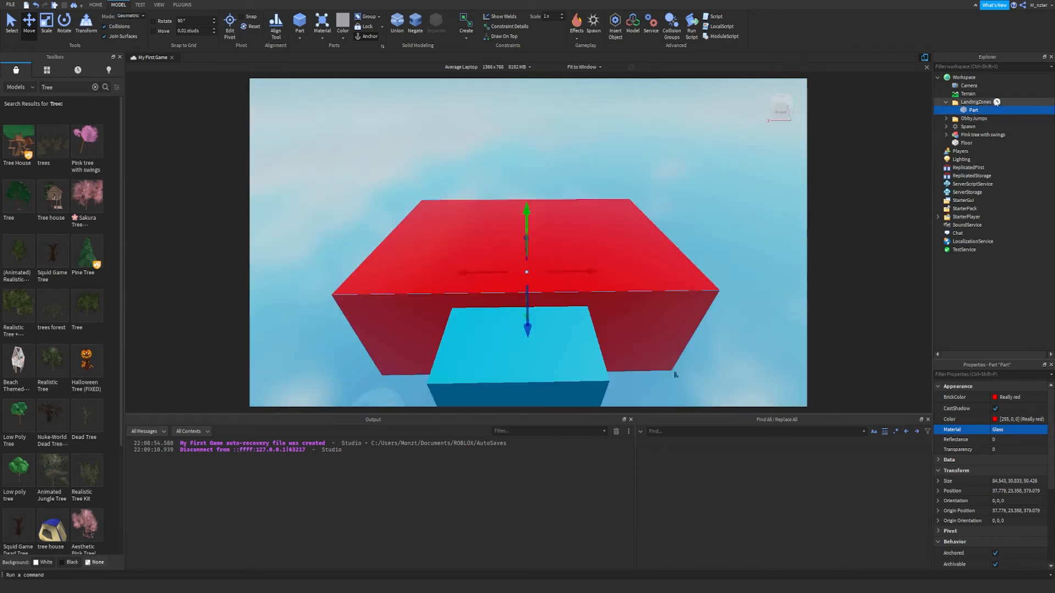
Step: Insert a folder into LandingZones and name it Floors
click(1020, 102)
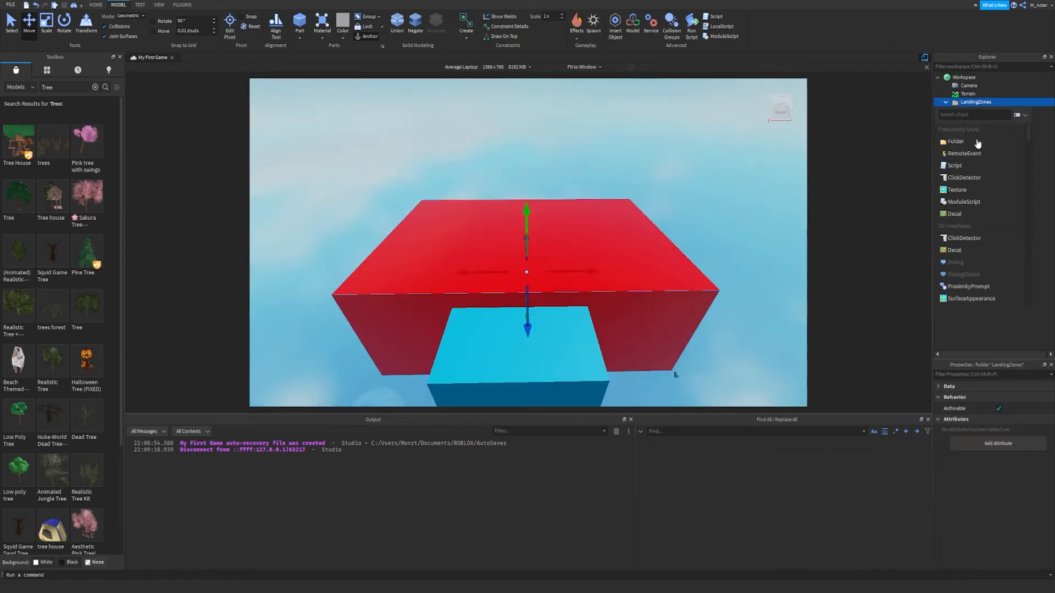
click(955, 141)
text(Floors)
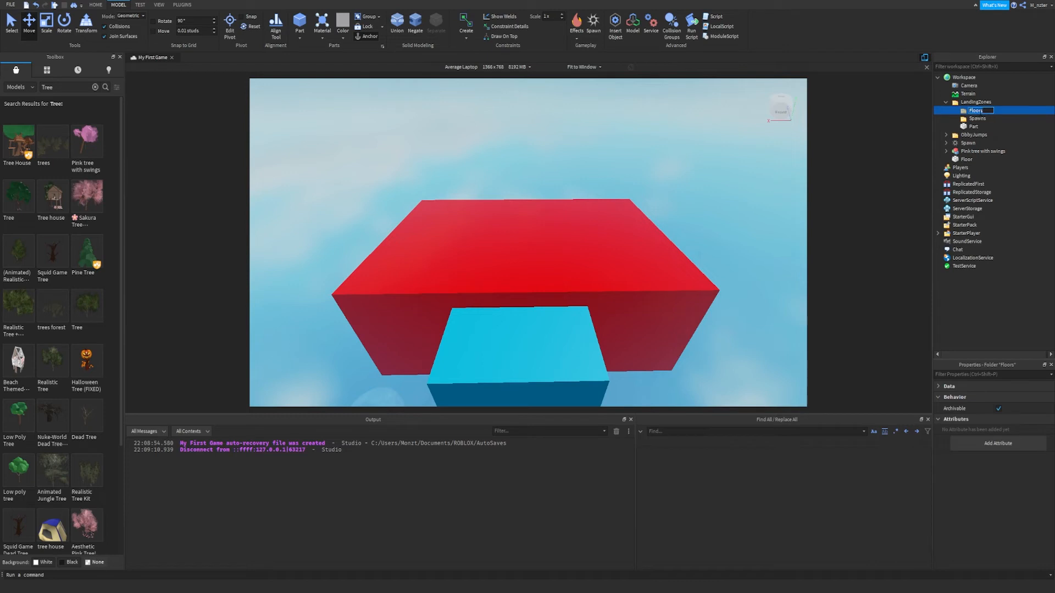
click(973, 126)
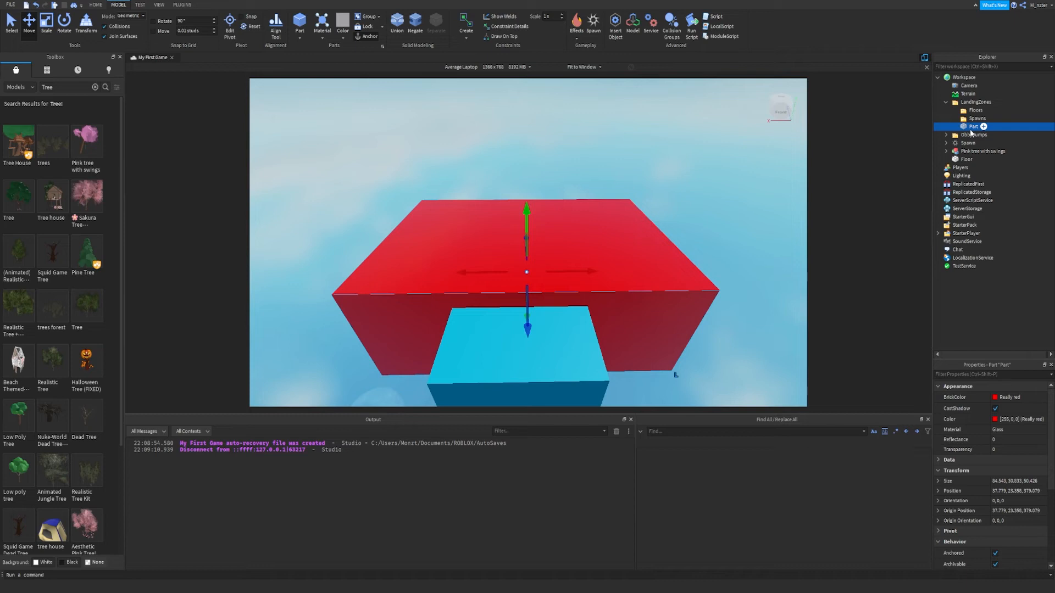
Step: Rename the platform Part to Floor and move it into the Floors folder
double_click(975, 126)
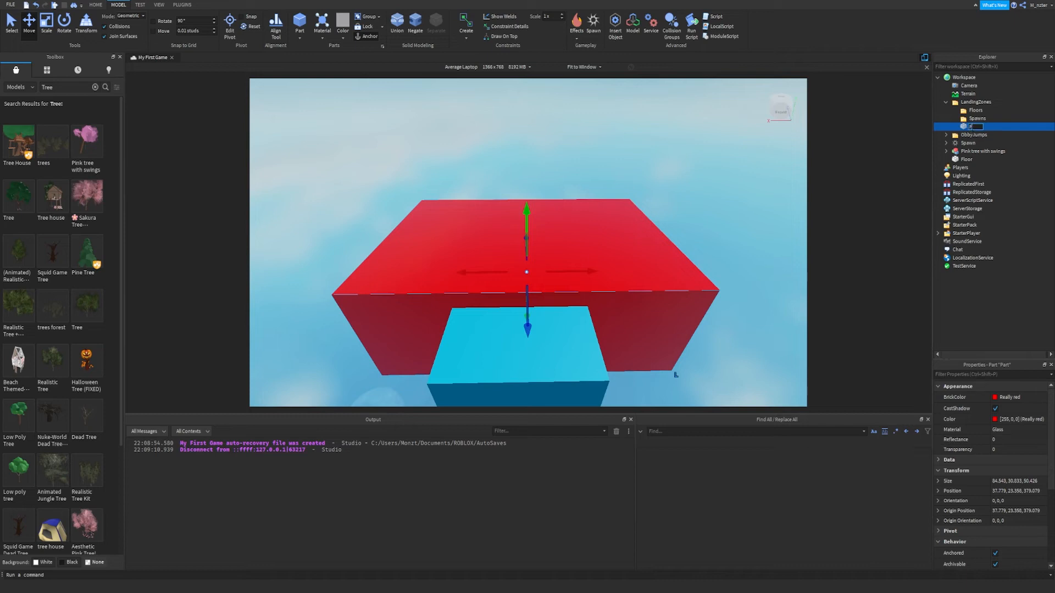
click(975, 126)
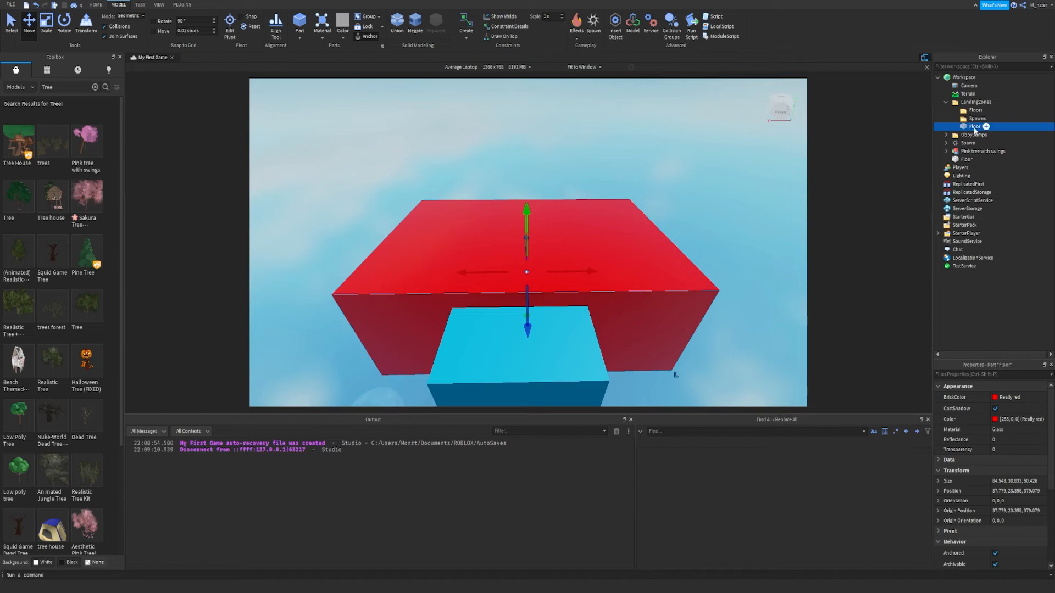
click(977, 110)
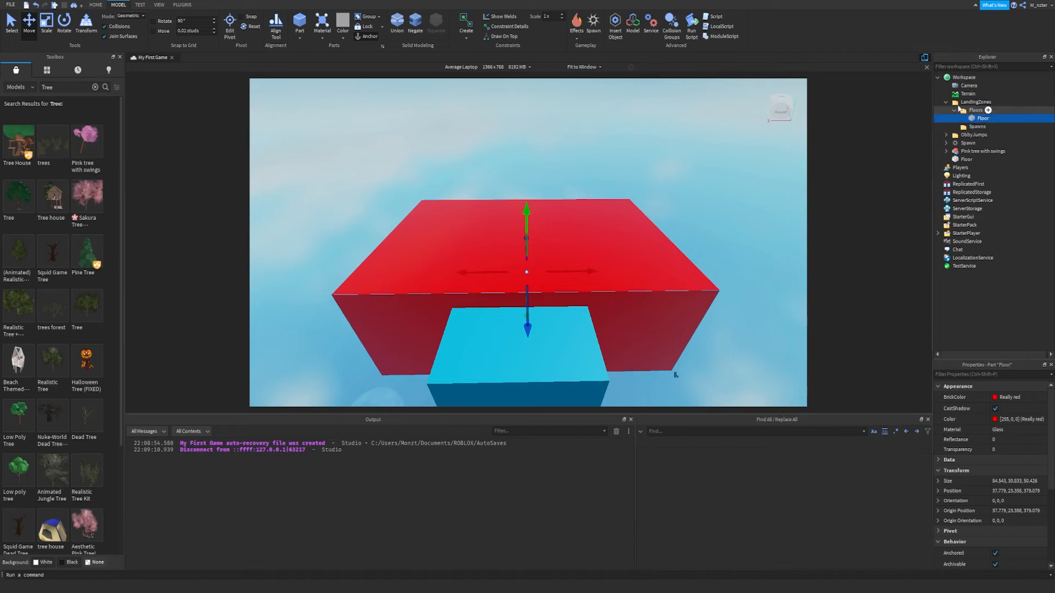
click(956, 110)
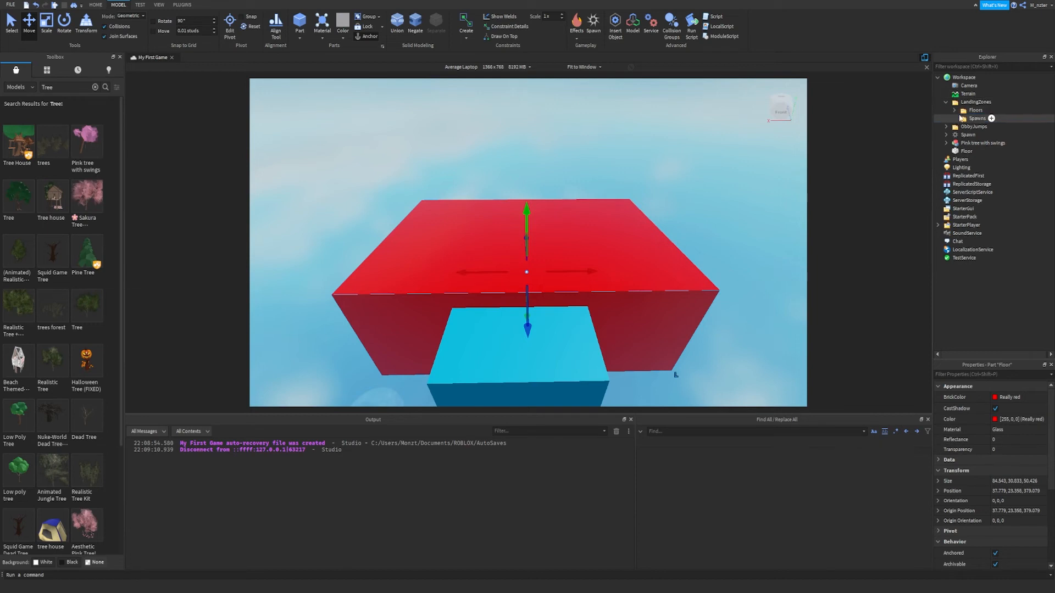
click(992, 119)
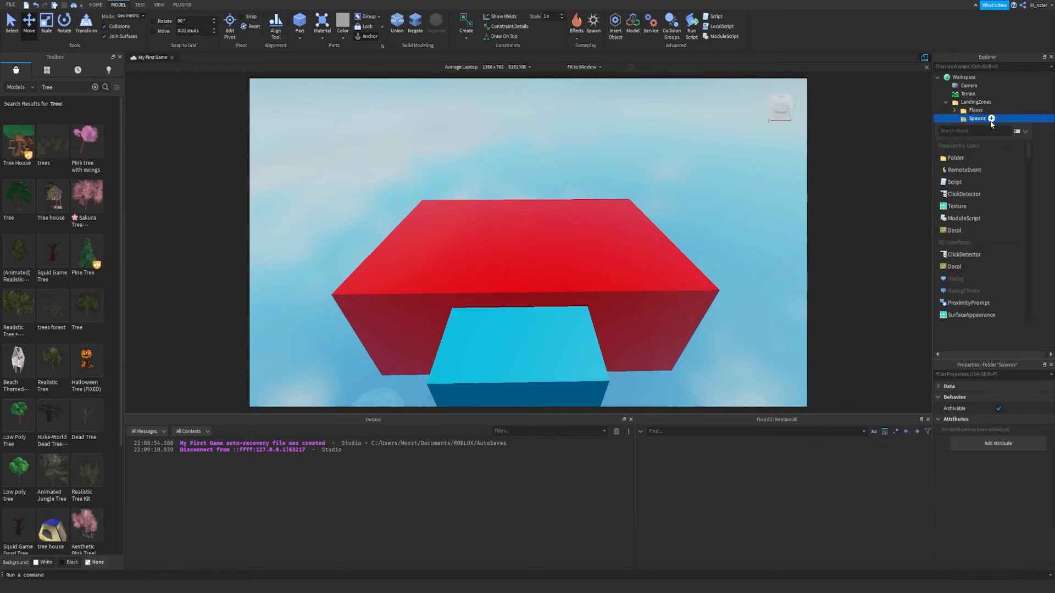
Step: Insert a SpawnLocation into Spawns by searching 'spa', and set it on the red platform
text(spa)
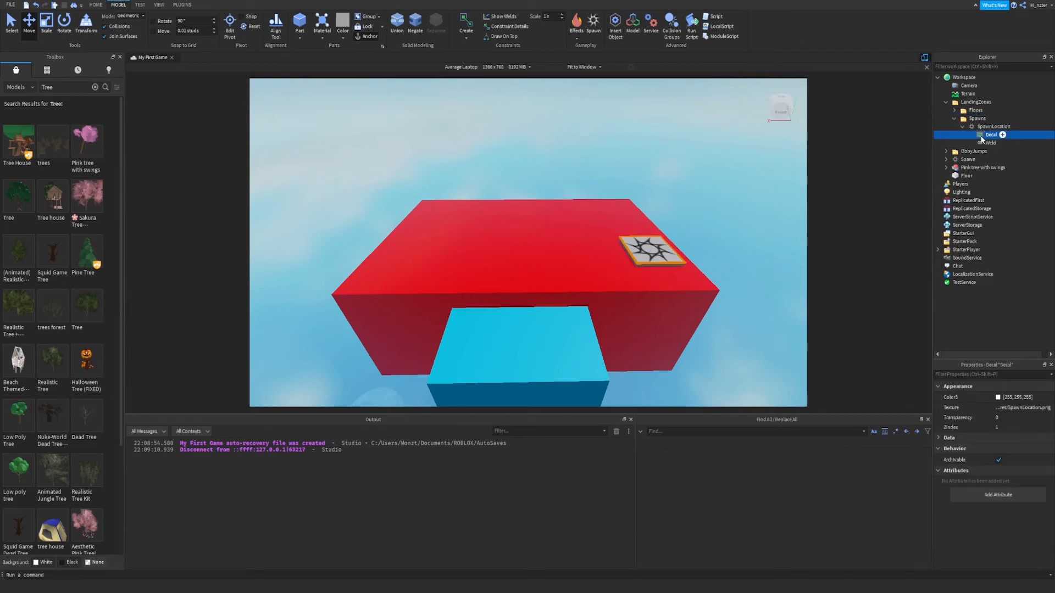
click(995, 126)
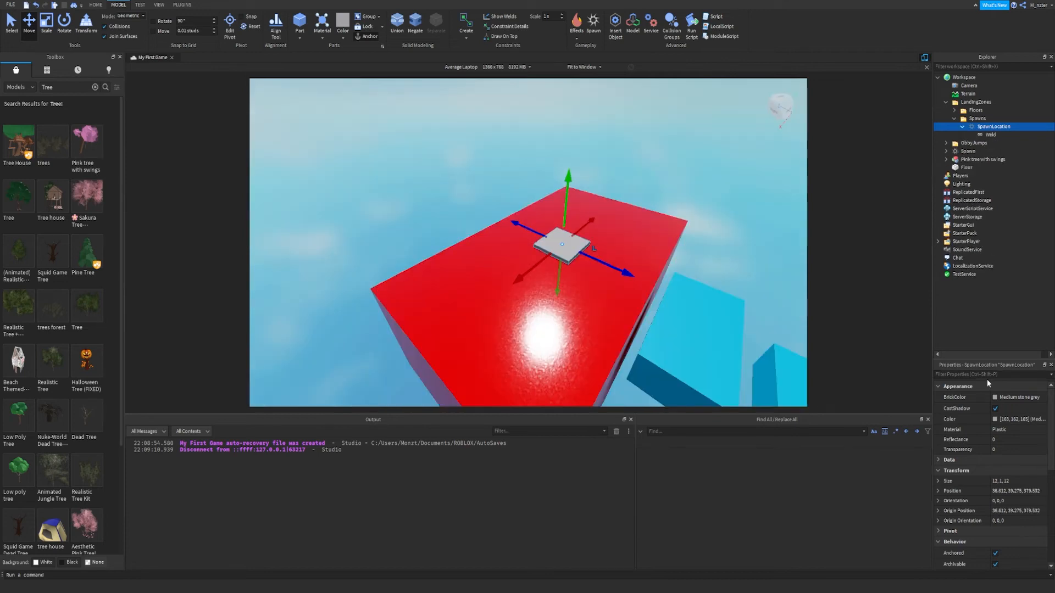
click(997, 396)
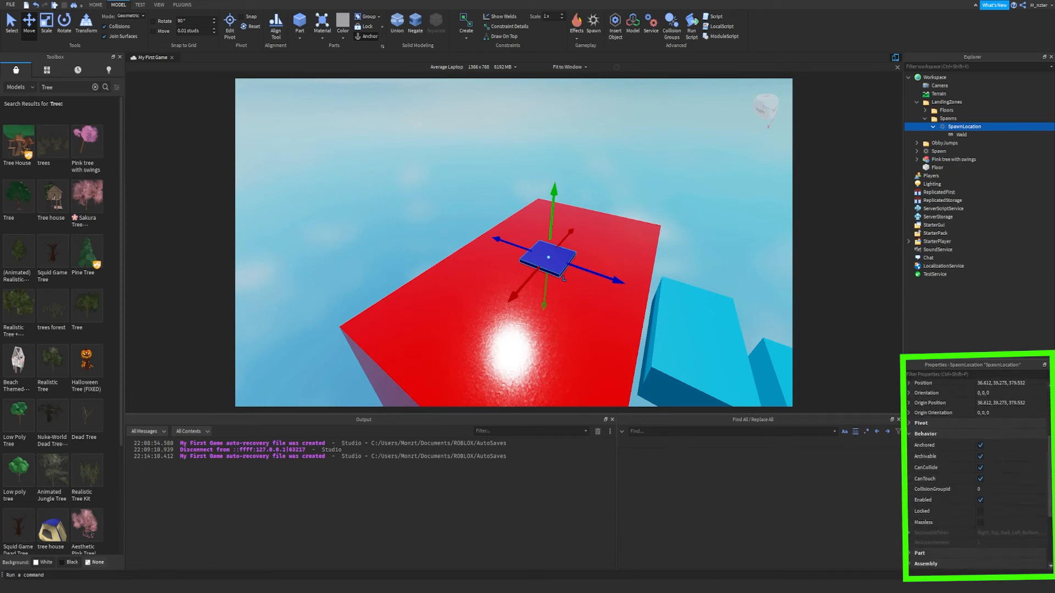
Step: Filter the spawn pad's properties by 'Tea', then by 'col'
scroll(down, 3)
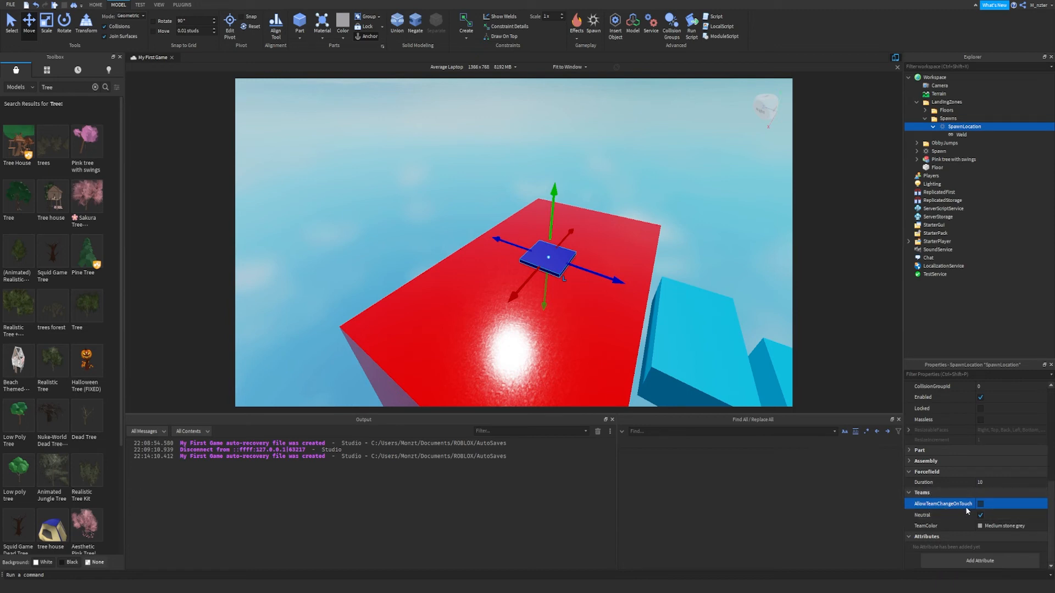
click(972, 375)
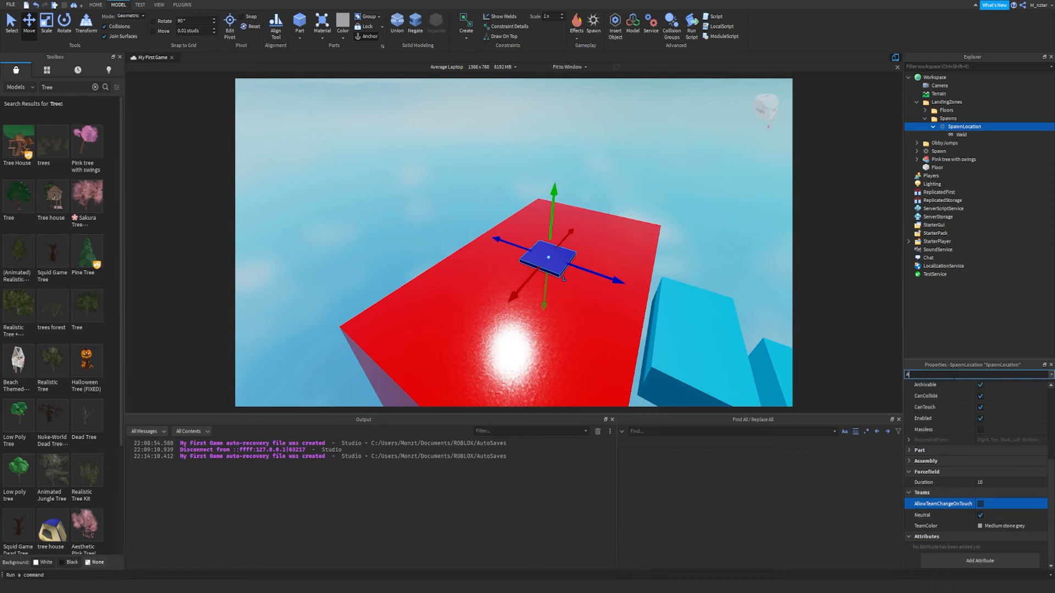
text(Tea)
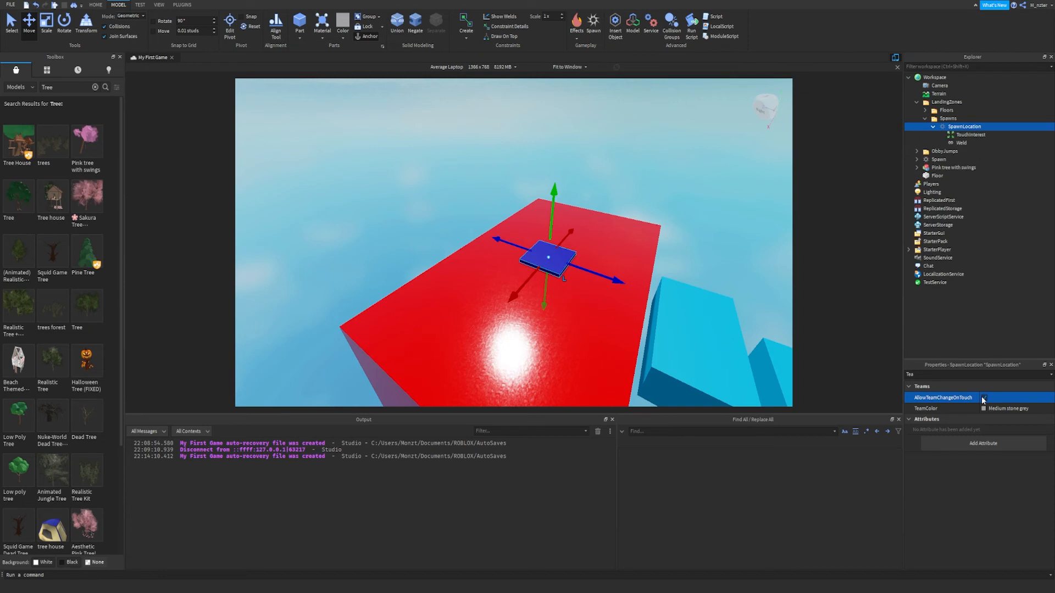
click(1009, 409)
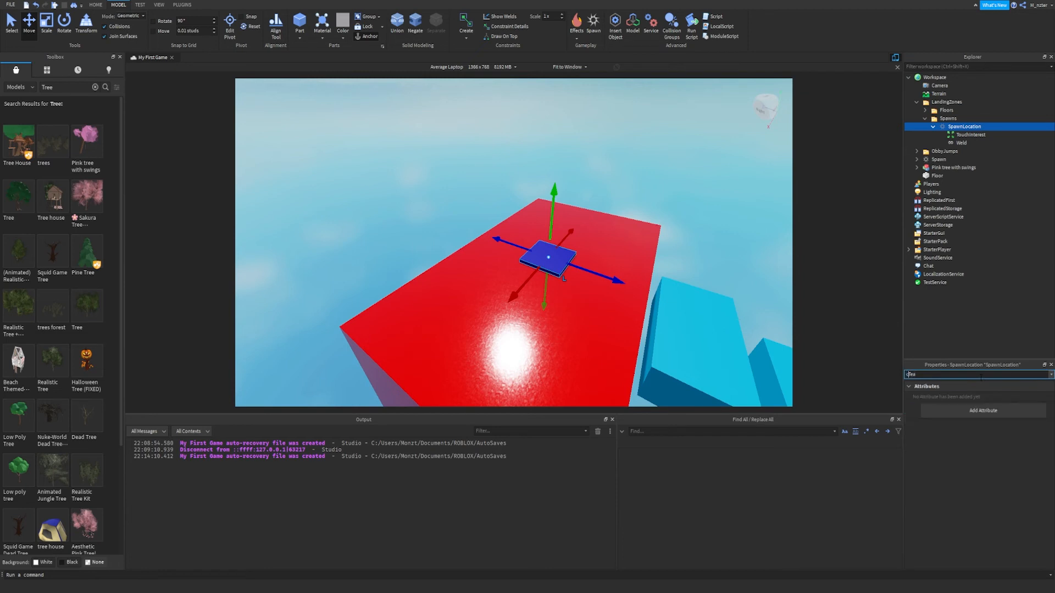
text(col)
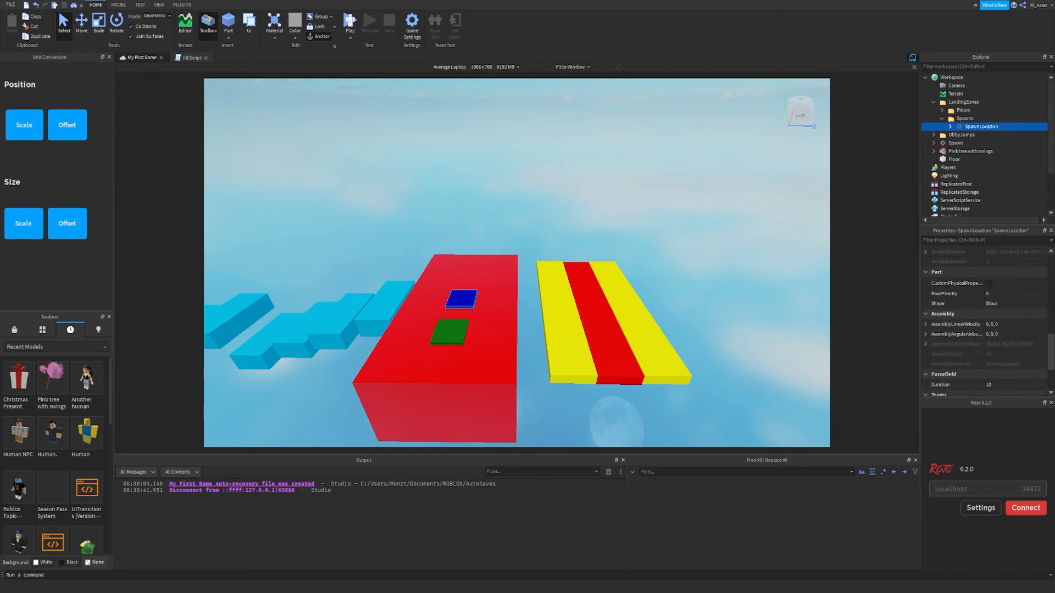
Step: Keep the original Spawn neutral and give the landing-zone SpawnLocation a Dark blue TeamColor
scroll(down, 3)
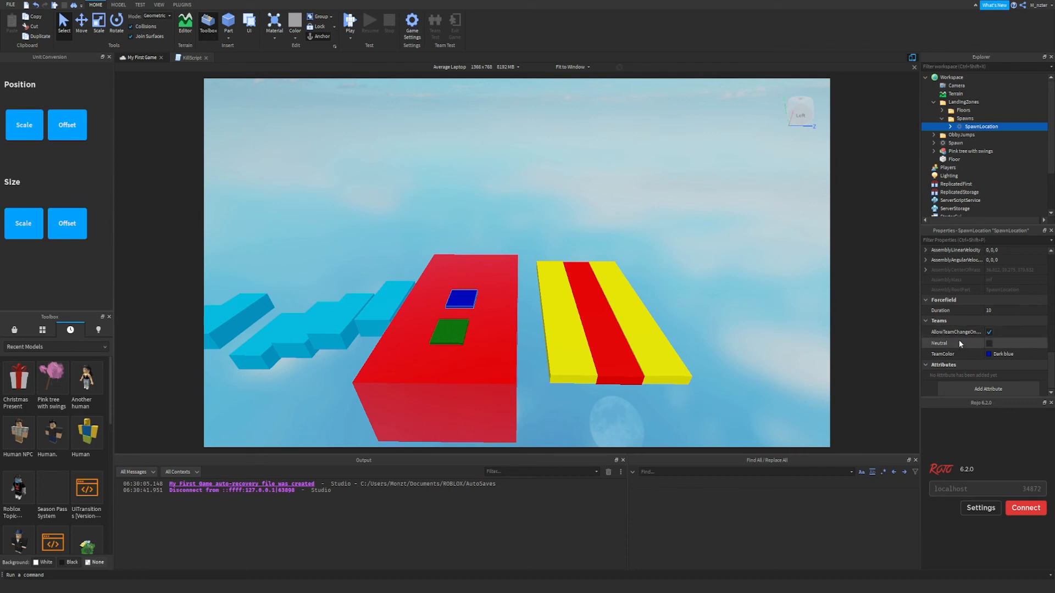
mouse_move(989, 343)
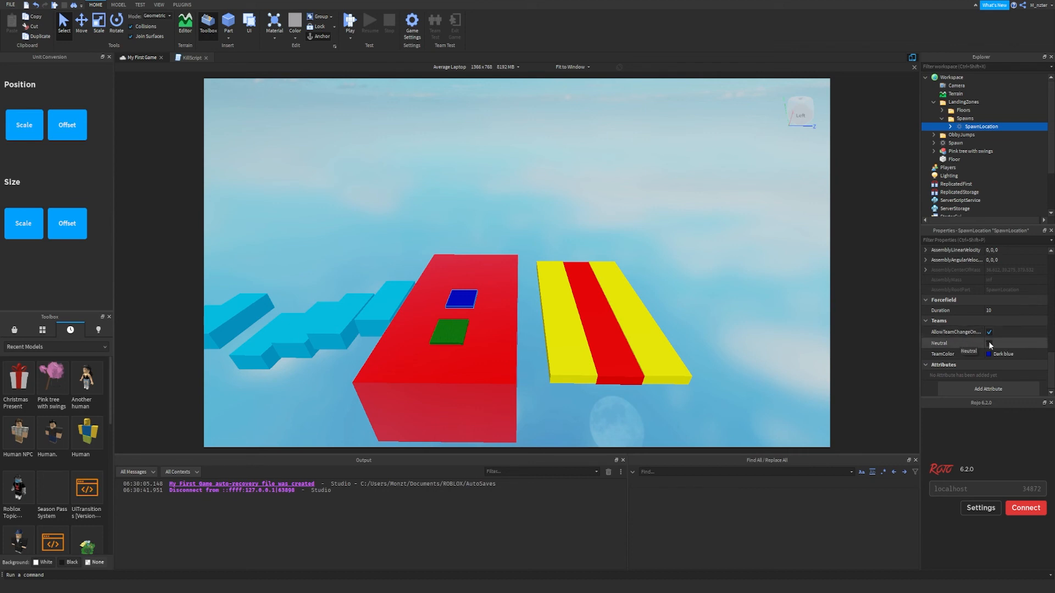
mouse_move(989, 345)
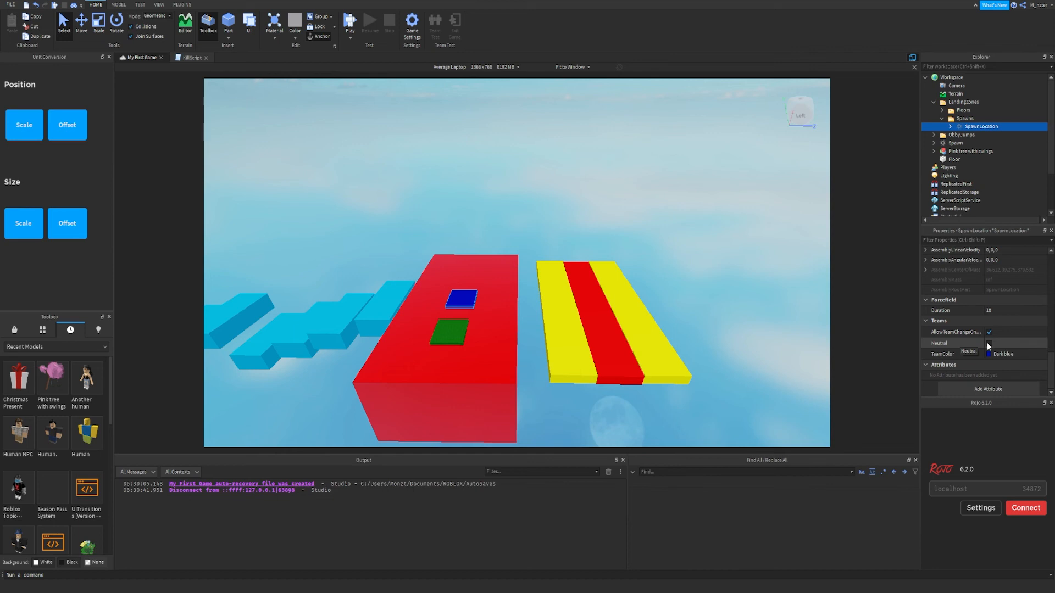
click(955, 143)
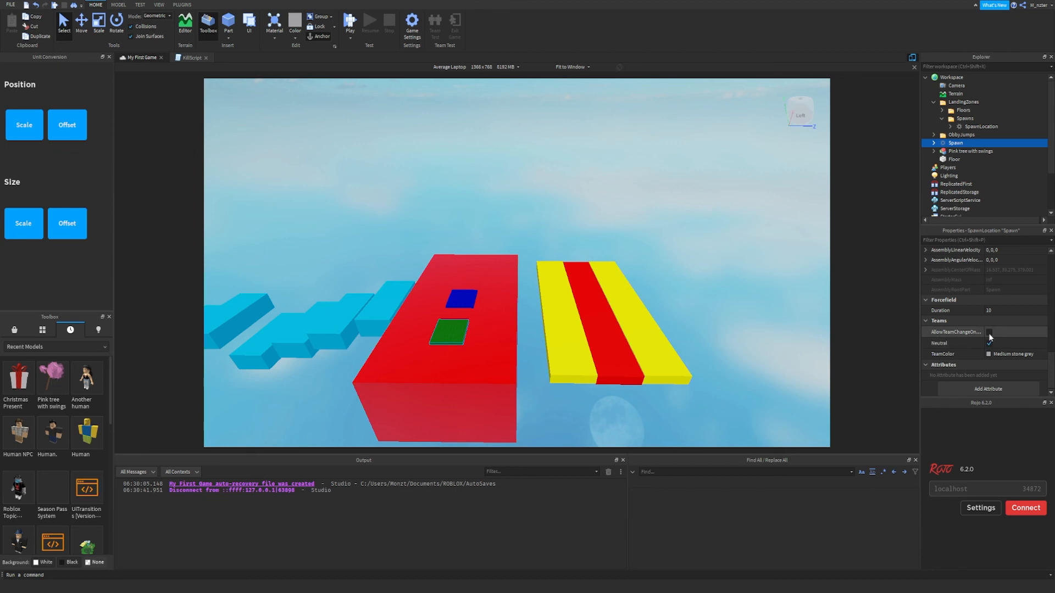
click(989, 343)
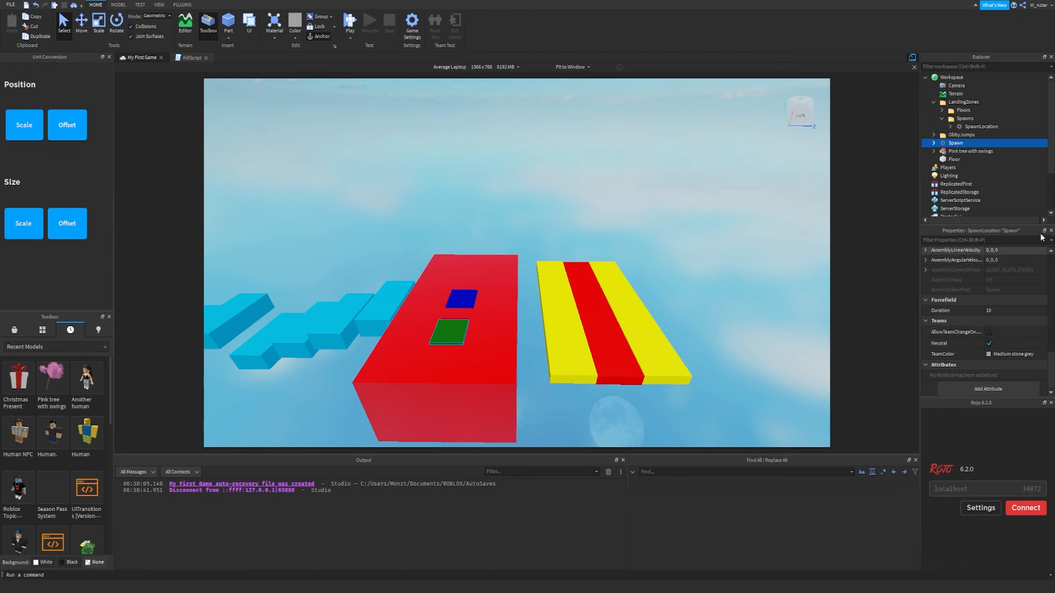
click(982, 126)
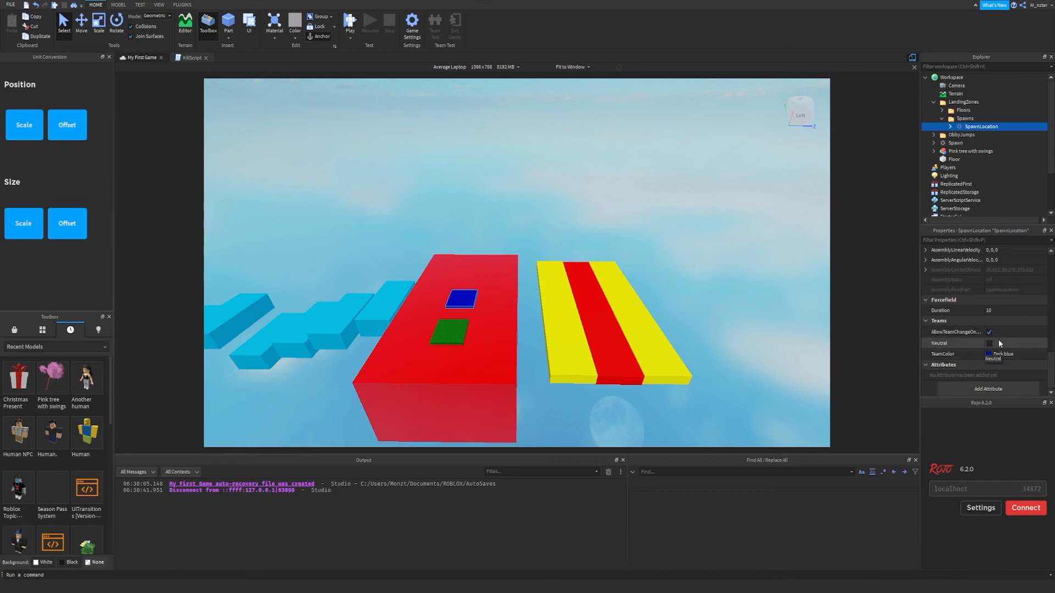
click(1002, 343)
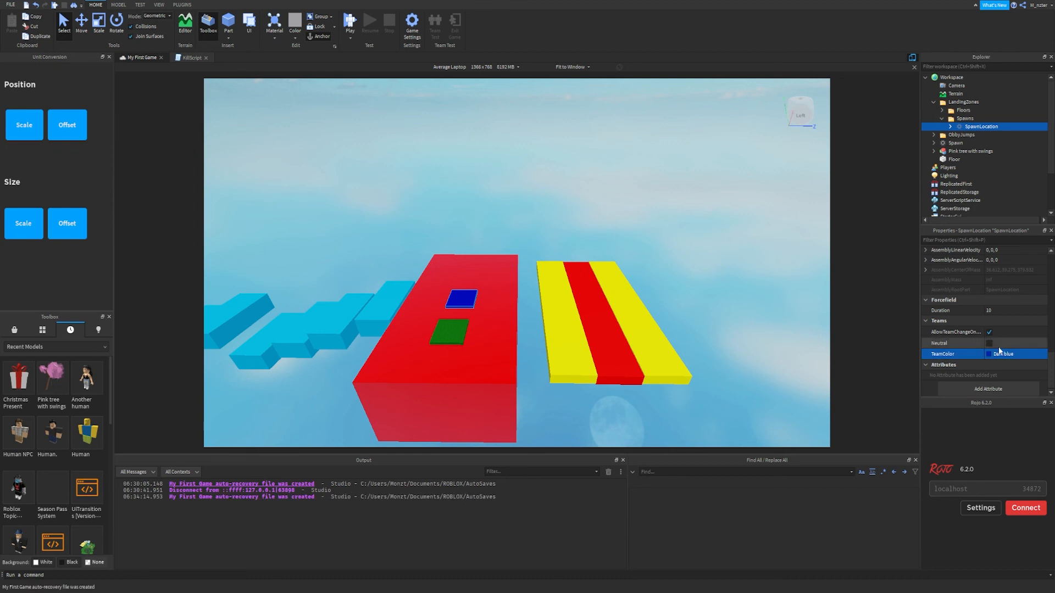